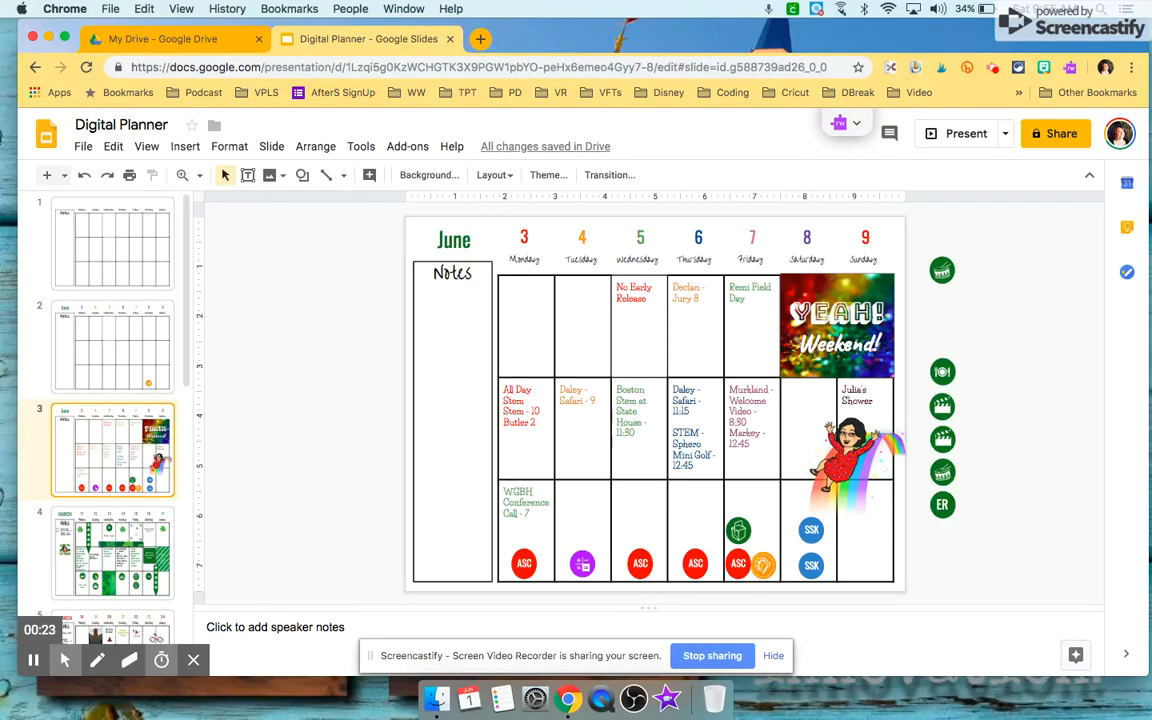
Remove the extra slide 2 and duplicate the blank weekly planner template into its place
{"action": "left_click", "coordinate": [113, 346]}
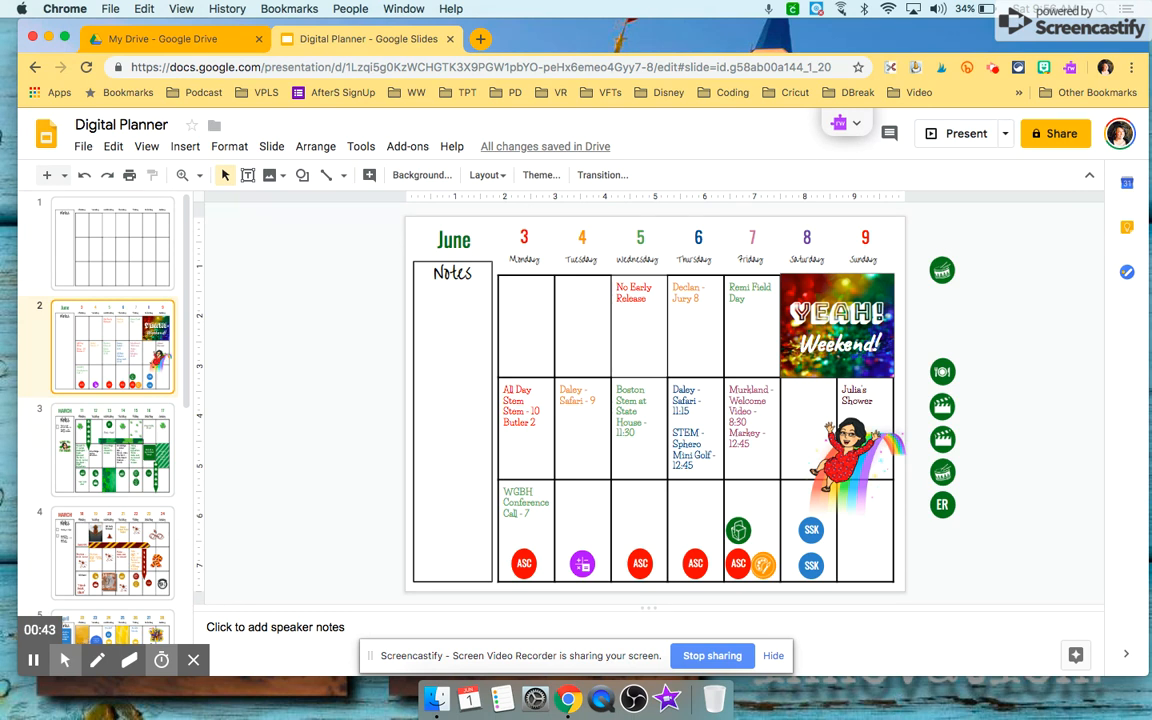
{"action": "left_click", "coordinate": [112, 243]}
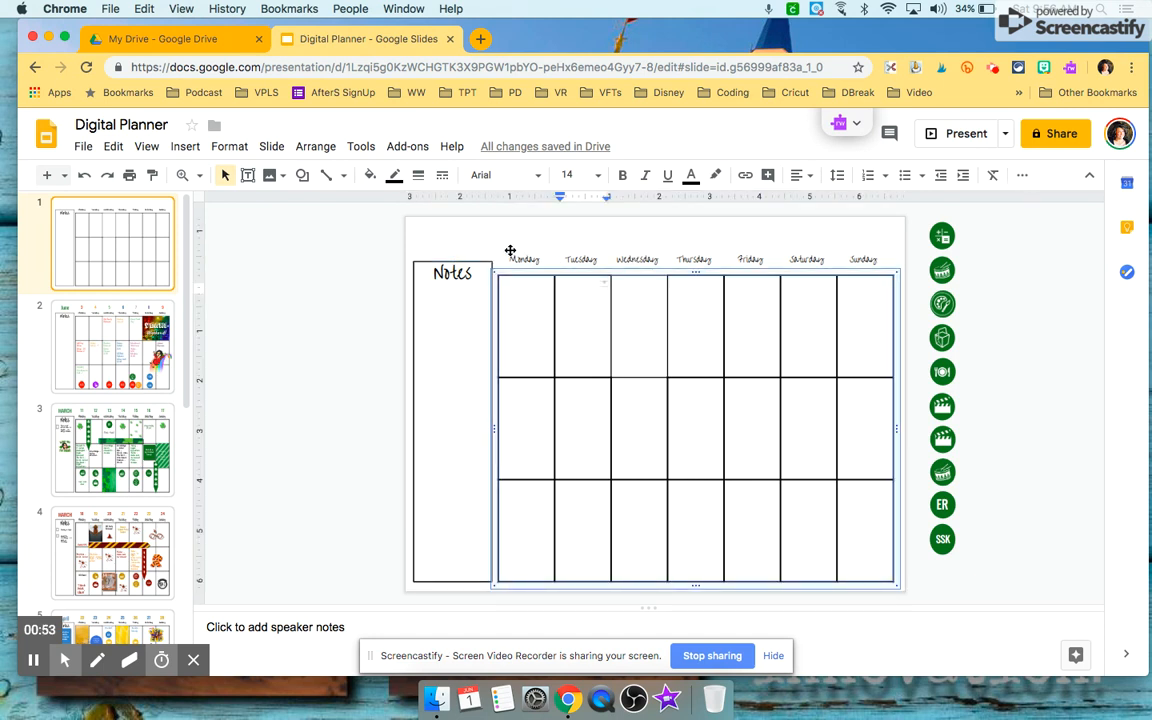
{"action": "left_click", "coordinate": [580, 259]}
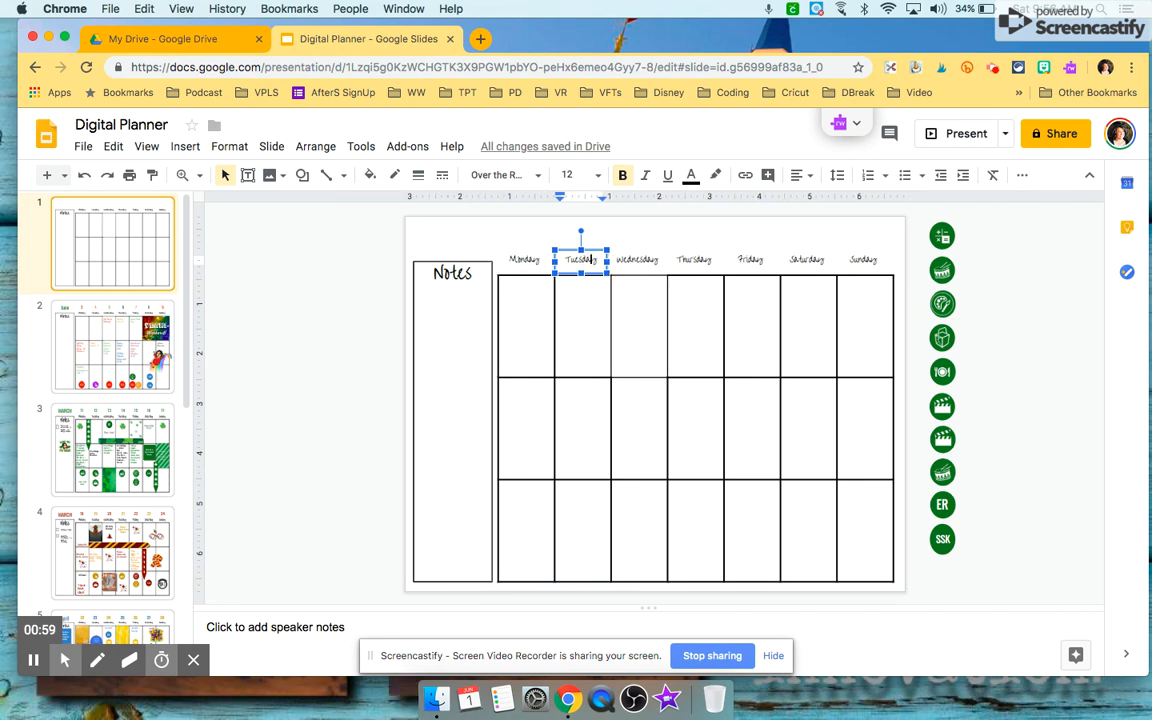
{"action": "left_click", "coordinate": [140, 233]}
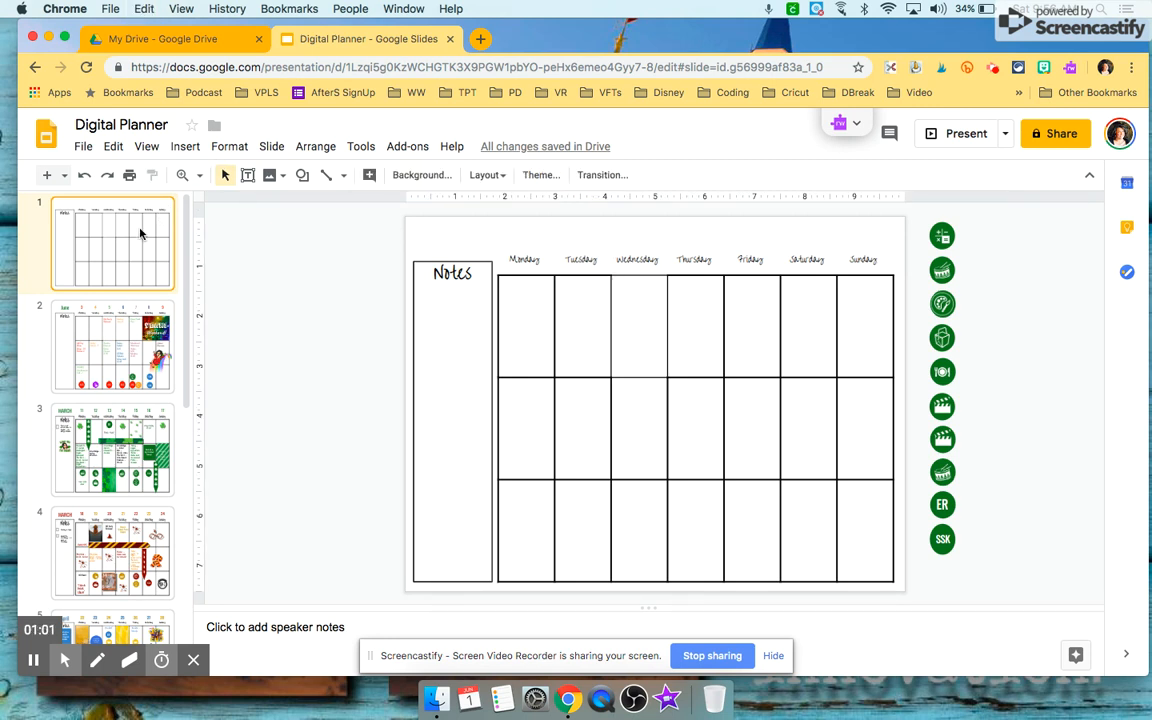
{"action": "left_click", "coordinate": [113, 347]}
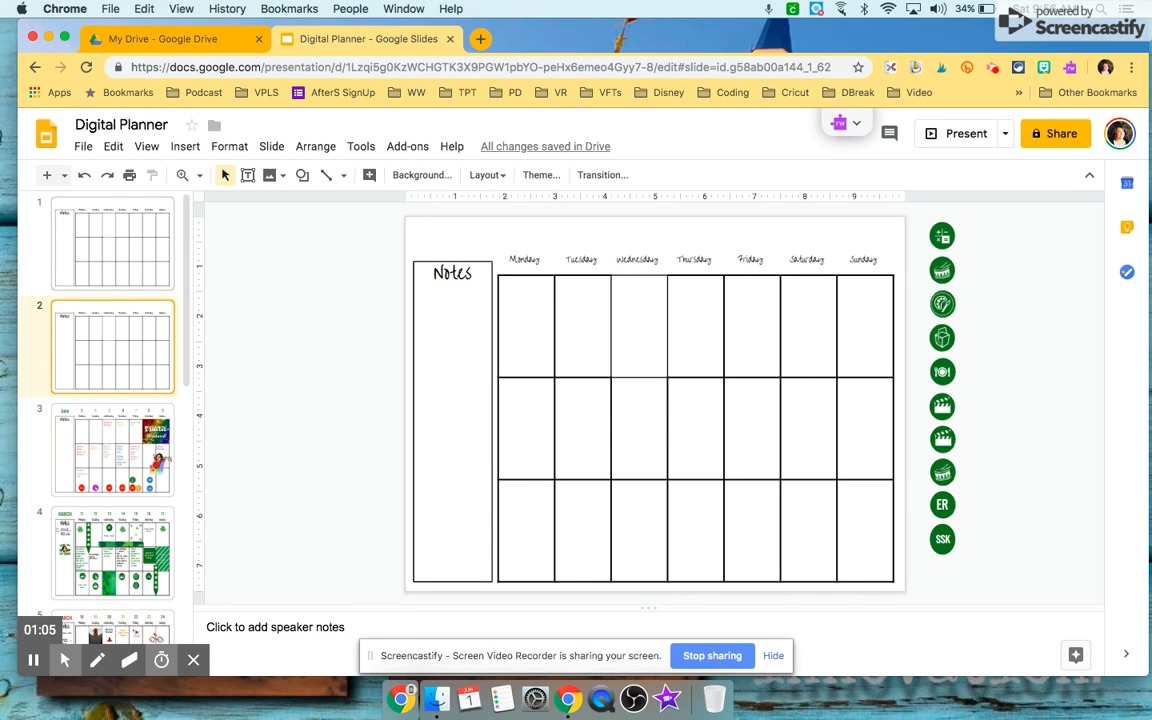
Copy the June month heading and coloured dates 3–9 from the June planner onto slide 2
{"action": "left_click", "coordinate": [113, 450]}
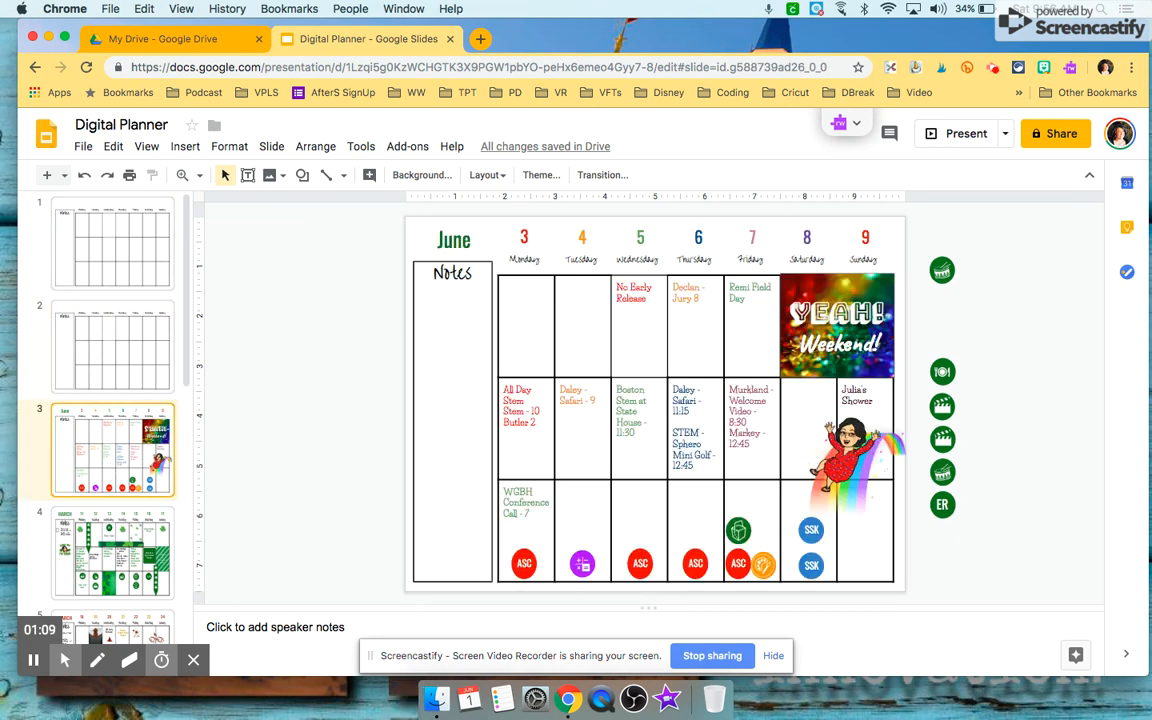
{"action": "left_click", "coordinate": [453, 239]}
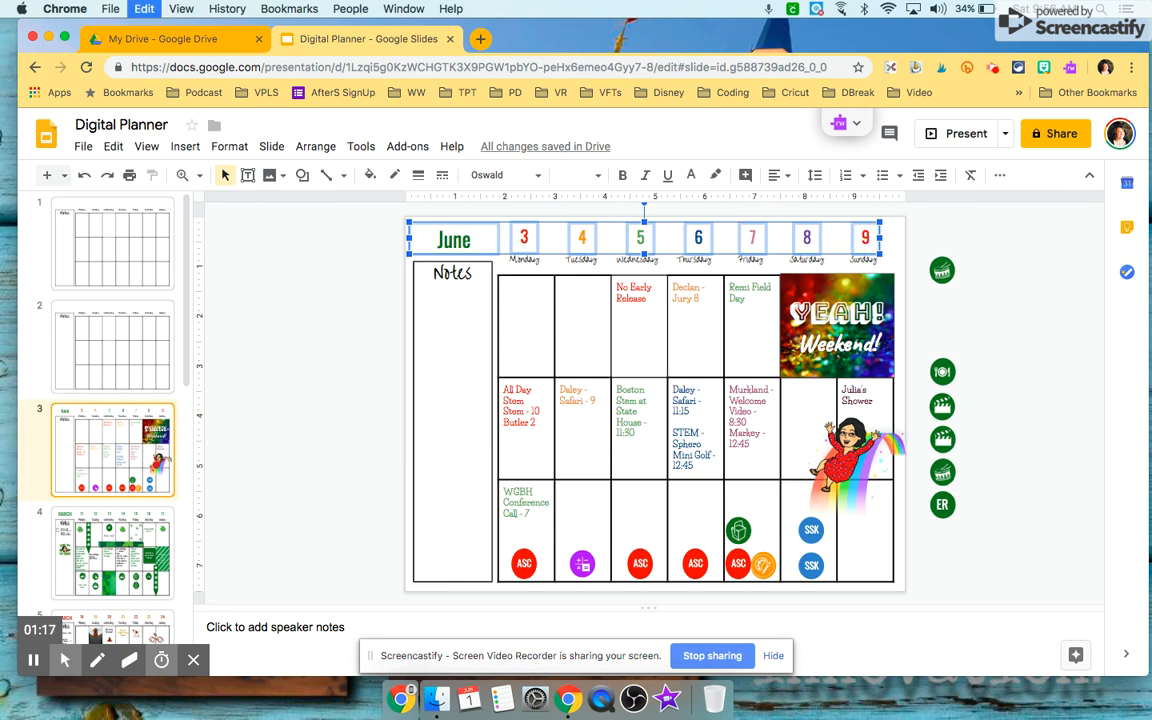
{"action": "left_click", "coordinate": [113, 347]}
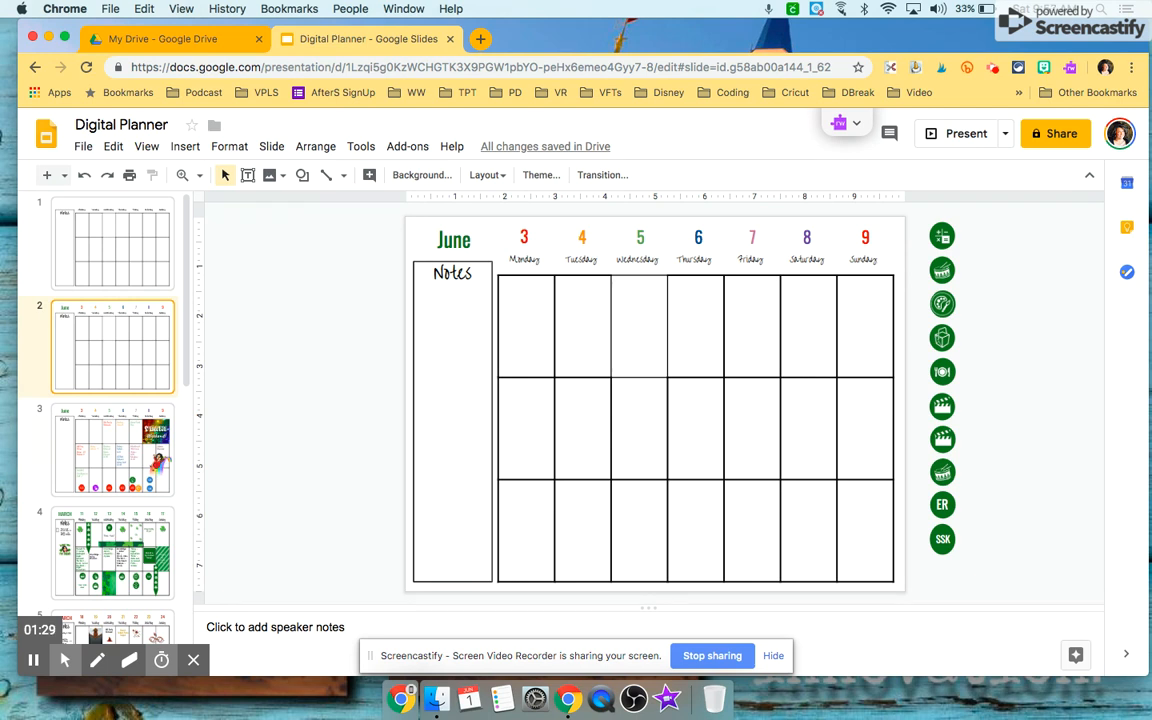
{"action": "mouse_move", "coordinate": [518, 204]}
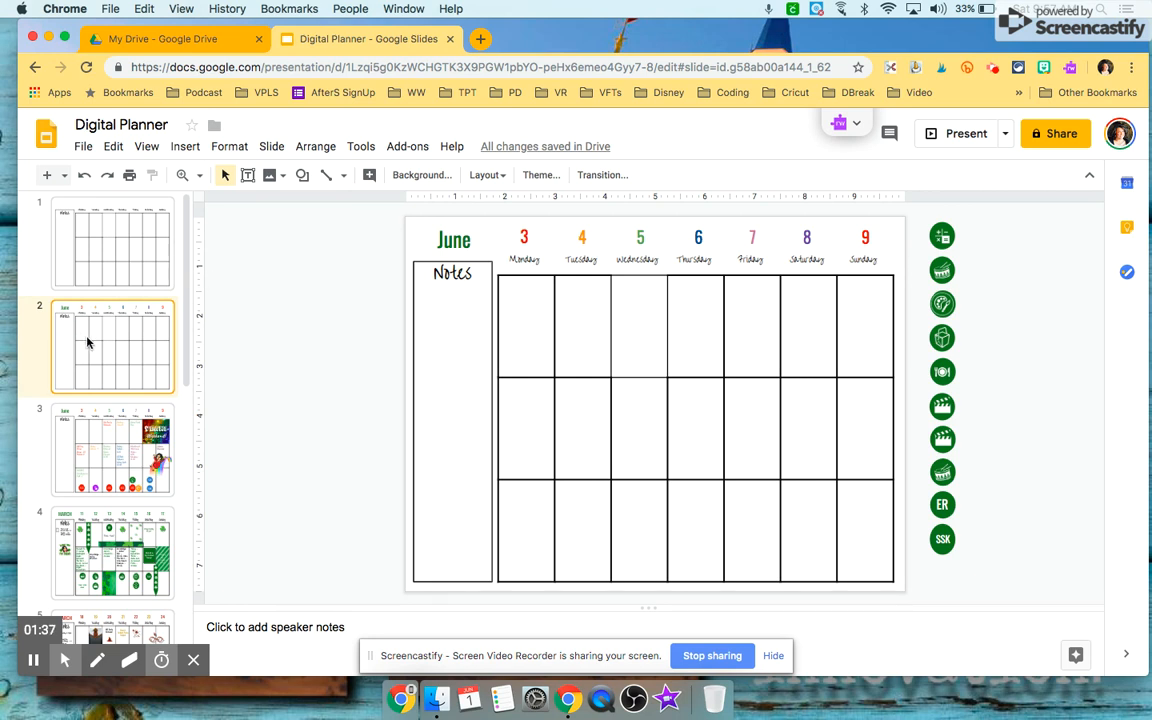
Glance at the April/May planner, then return to the filled June planner slide
{"action": "left_click", "coordinate": [113, 450]}
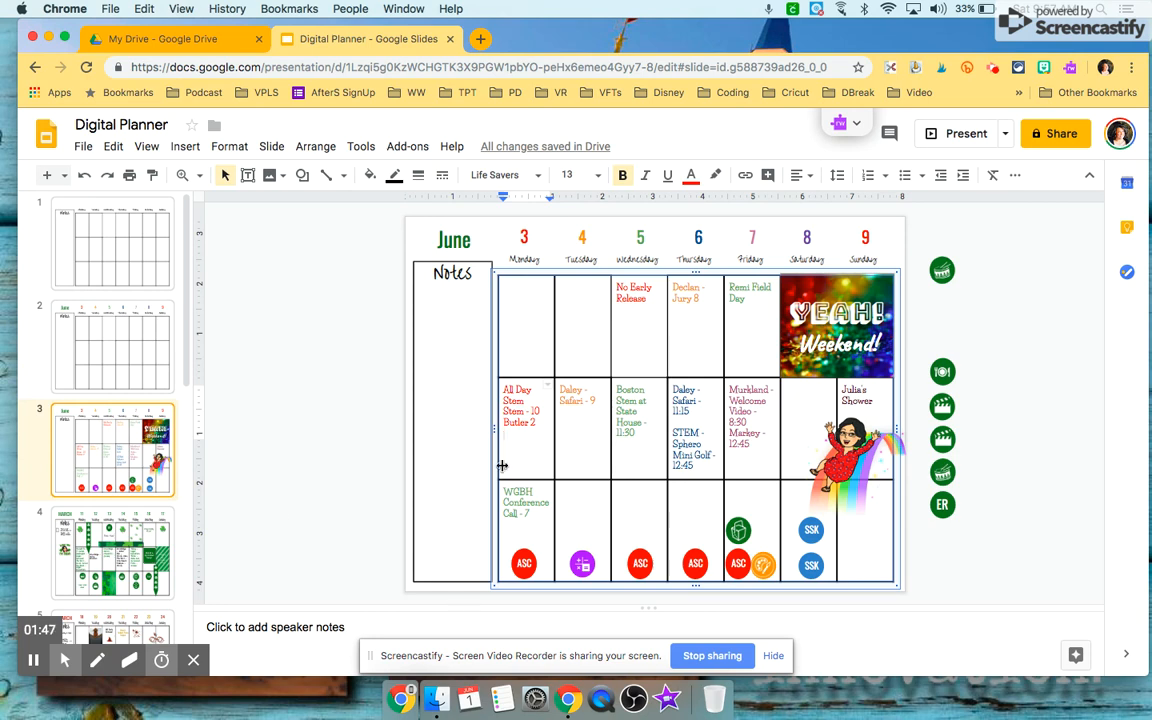
{"action": "left_click", "coordinate": [112, 575]}
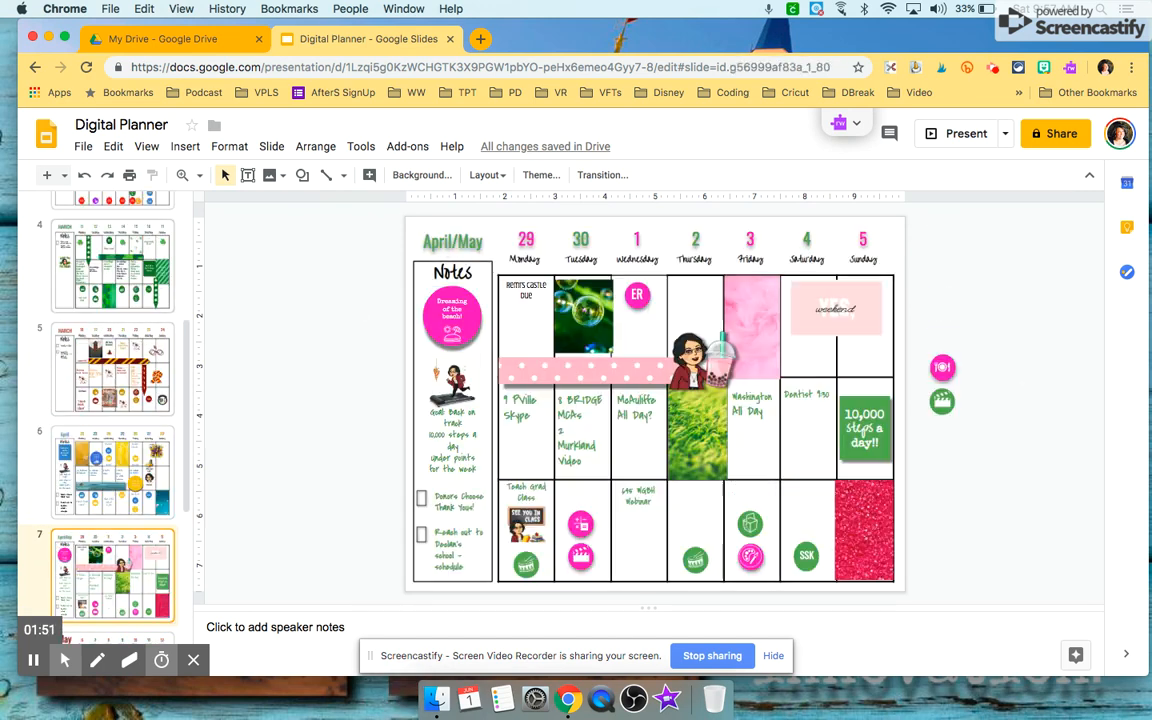
{"action": "left_click", "coordinate": [112, 265]}
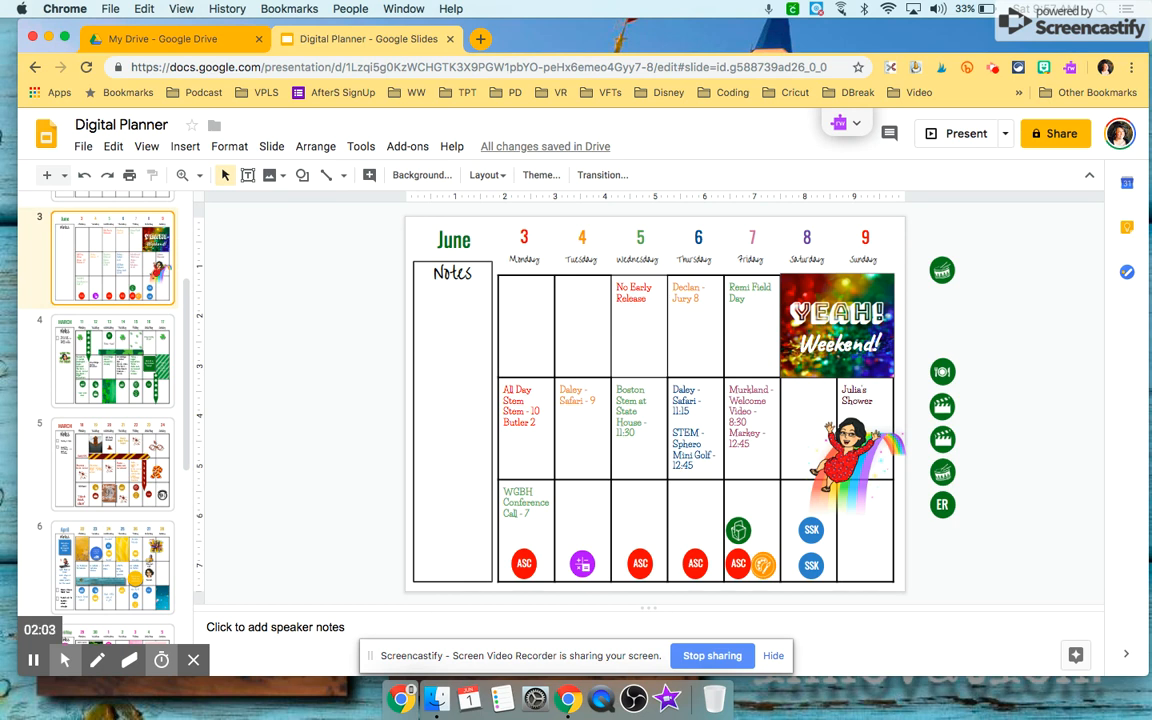
{"action": "mouse_move", "coordinate": [548, 420]}
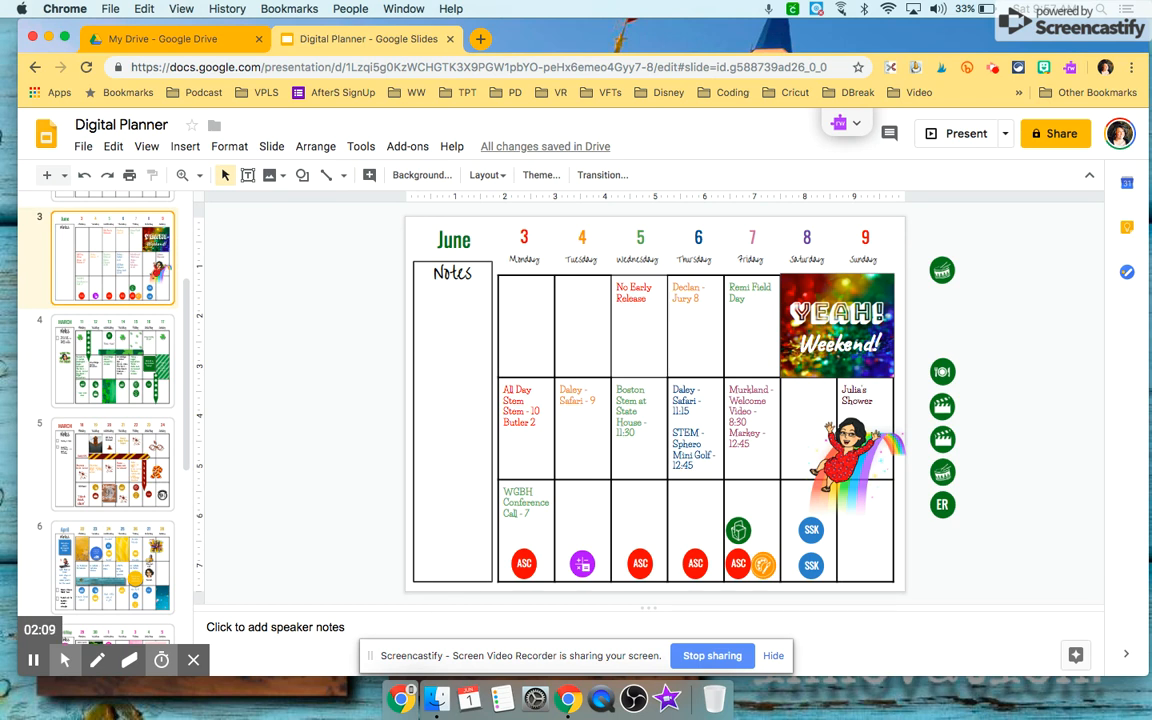
{"action": "mouse_move", "coordinate": [568, 526]}
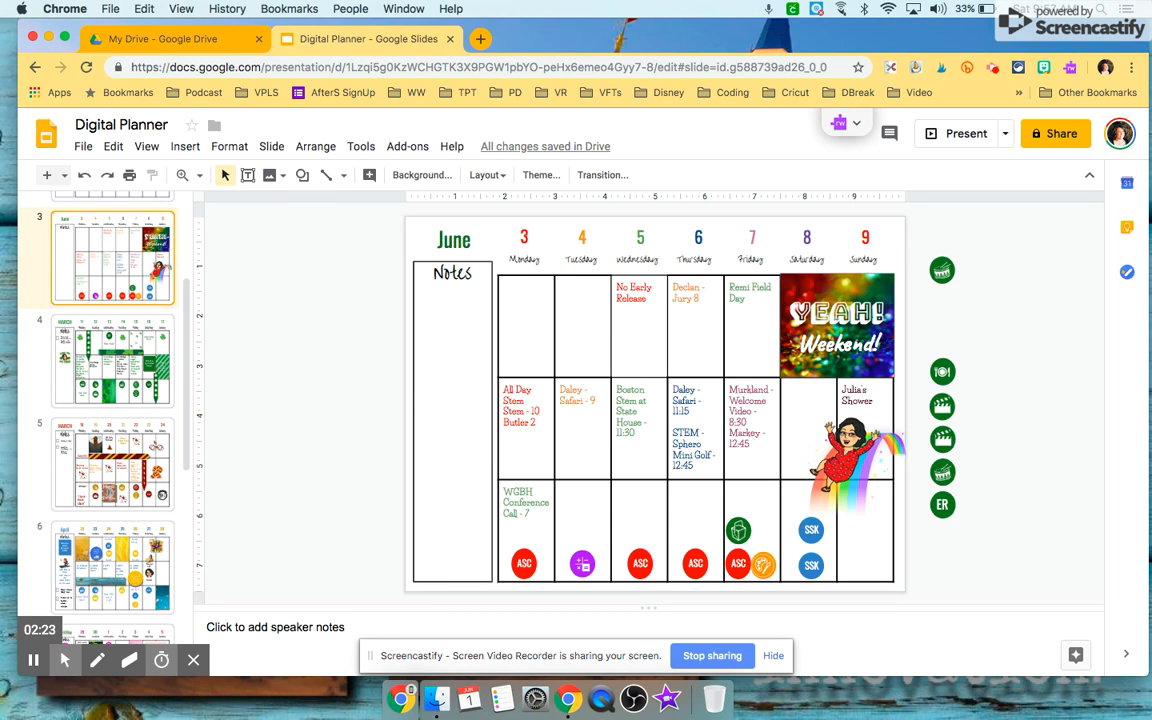
{"action": "mouse_move", "coordinate": [409, 449]}
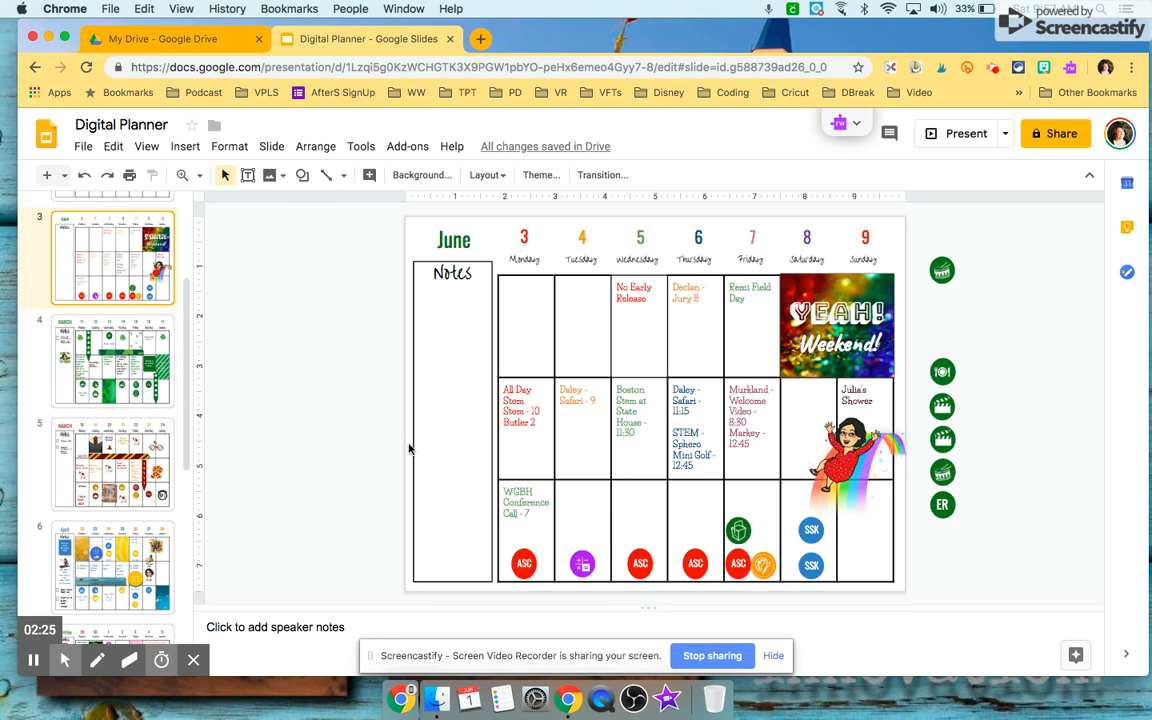
Recolour the top sticker's circle from green to purple and realign its icon
{"action": "scroll", "scroll_direction": "up", "scroll_amount": 3}
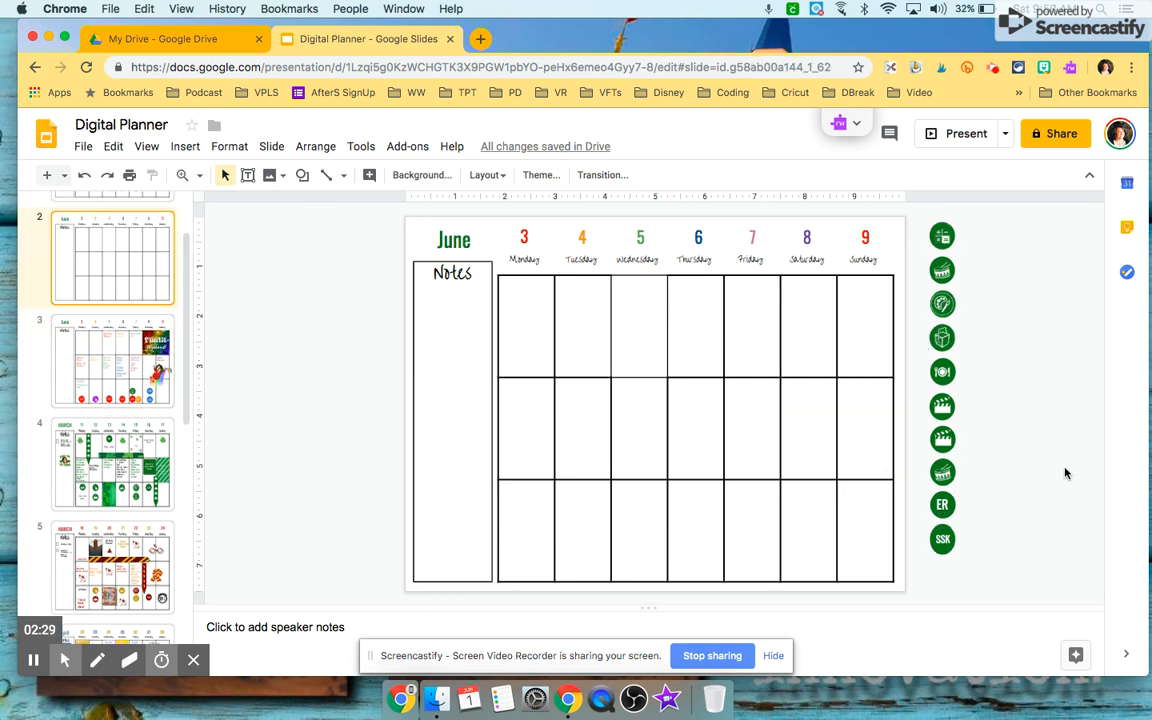
{"action": "mouse_move", "coordinate": [1034, 389]}
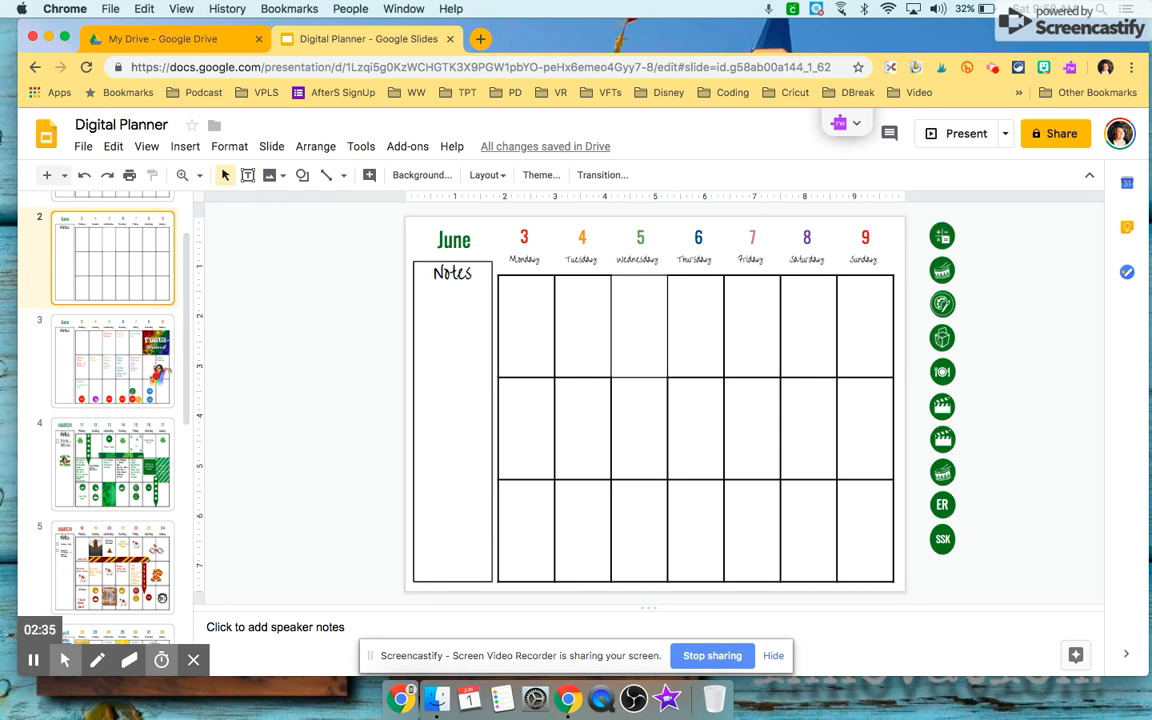
{"action": "left_click", "coordinate": [941, 235]}
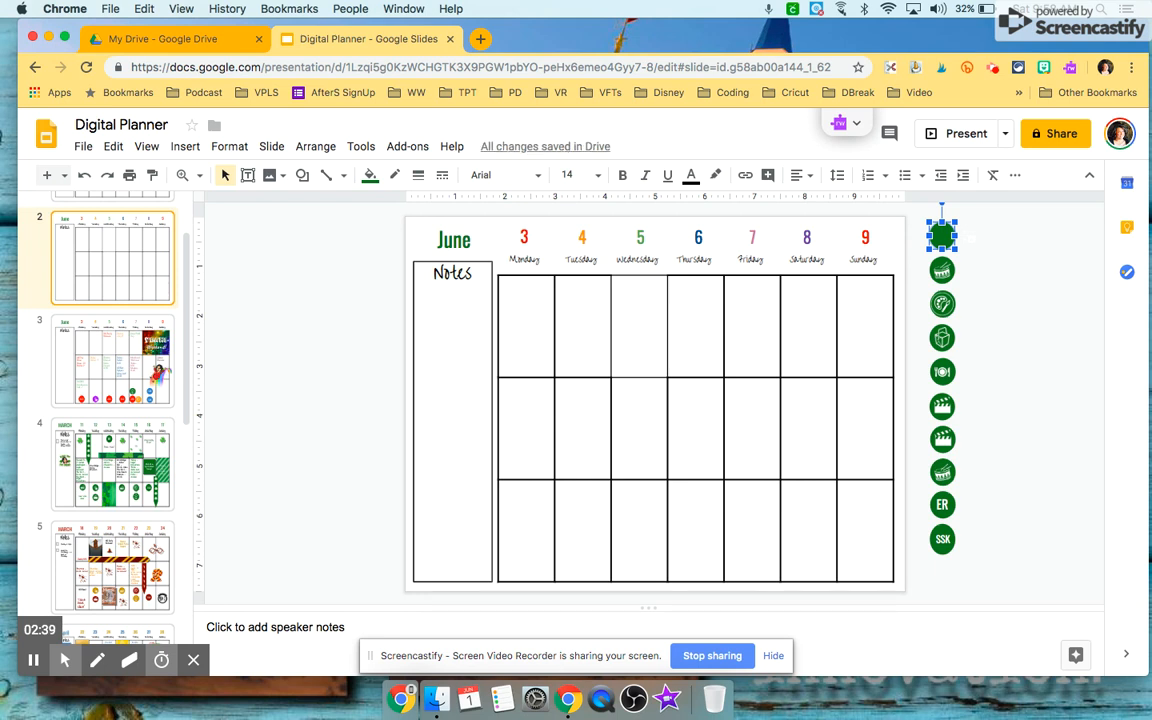
{"action": "mouse_move", "coordinate": [302, 175]}
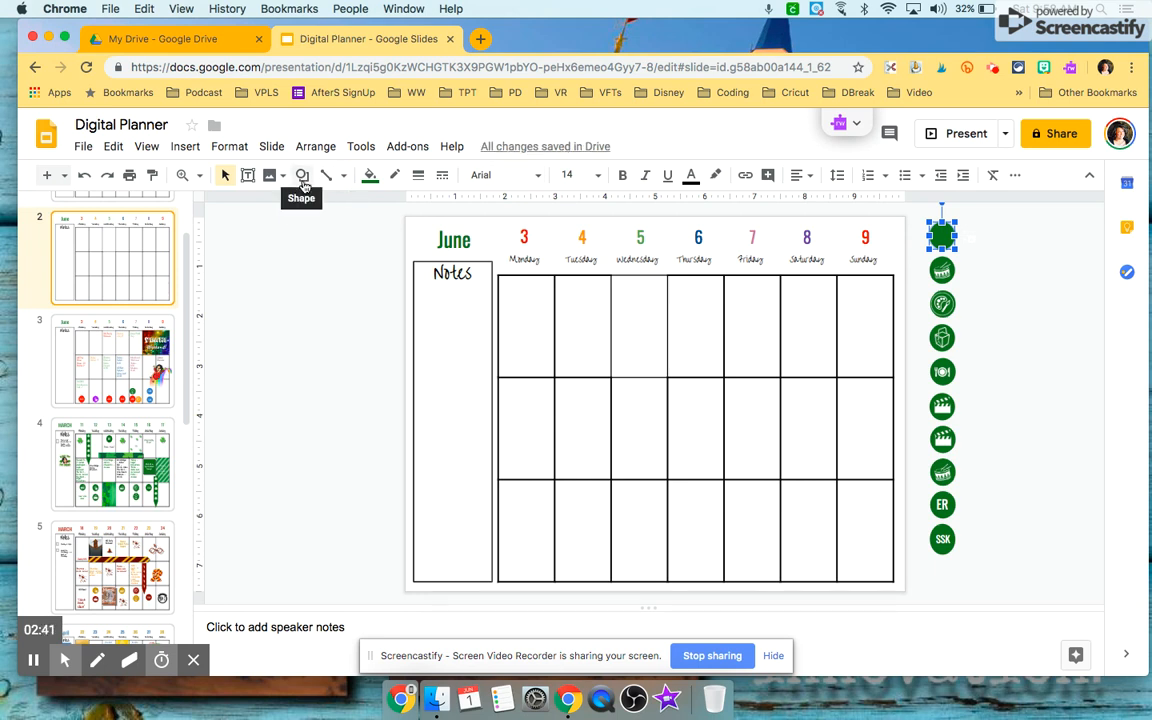
{"action": "left_click", "coordinate": [370, 175]}
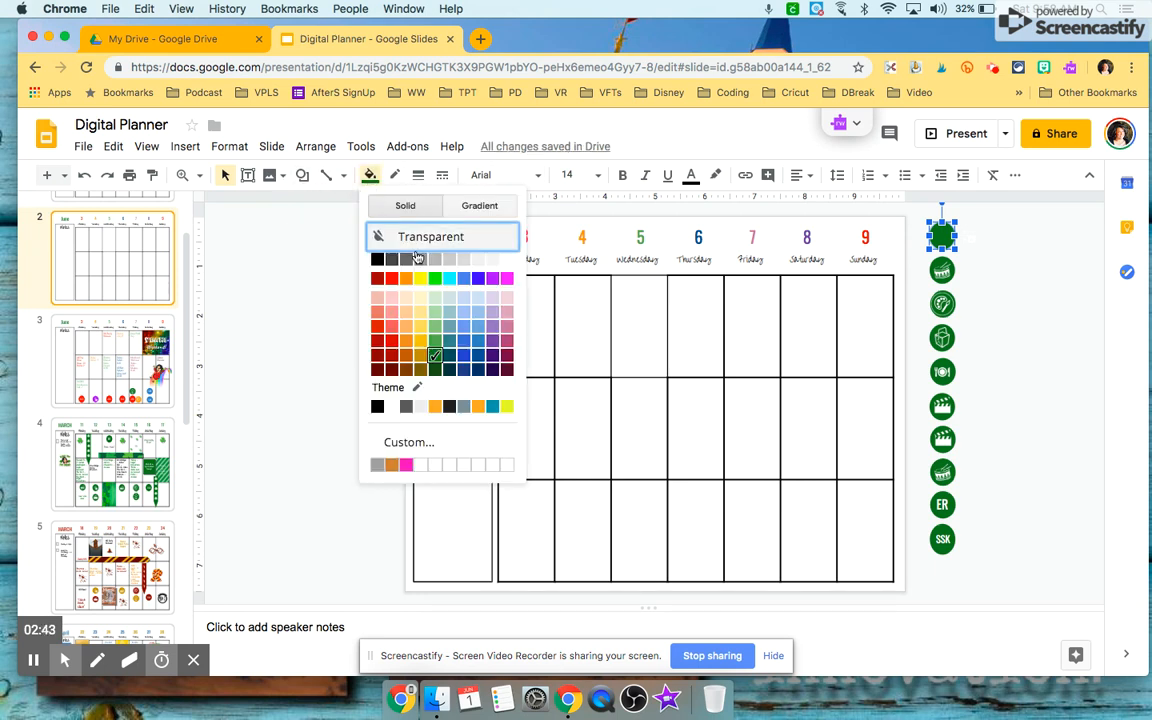
{"action": "left_click", "coordinate": [430, 236]}
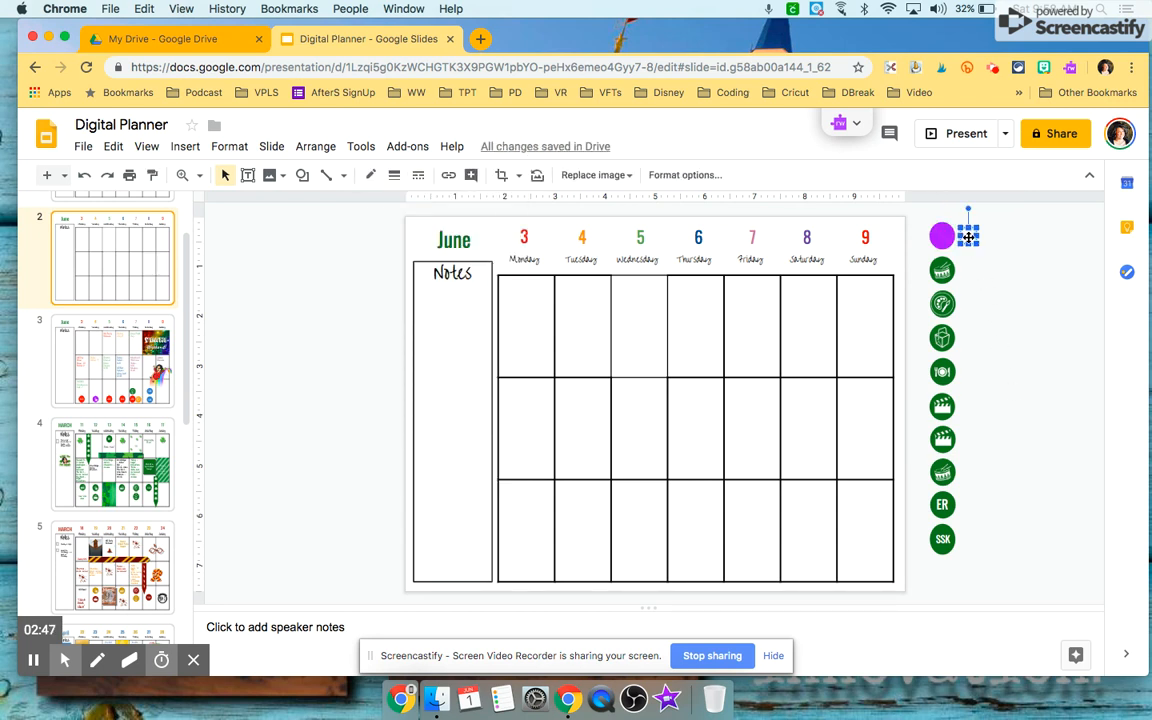
{"action": "left_click", "coordinate": [941, 235]}
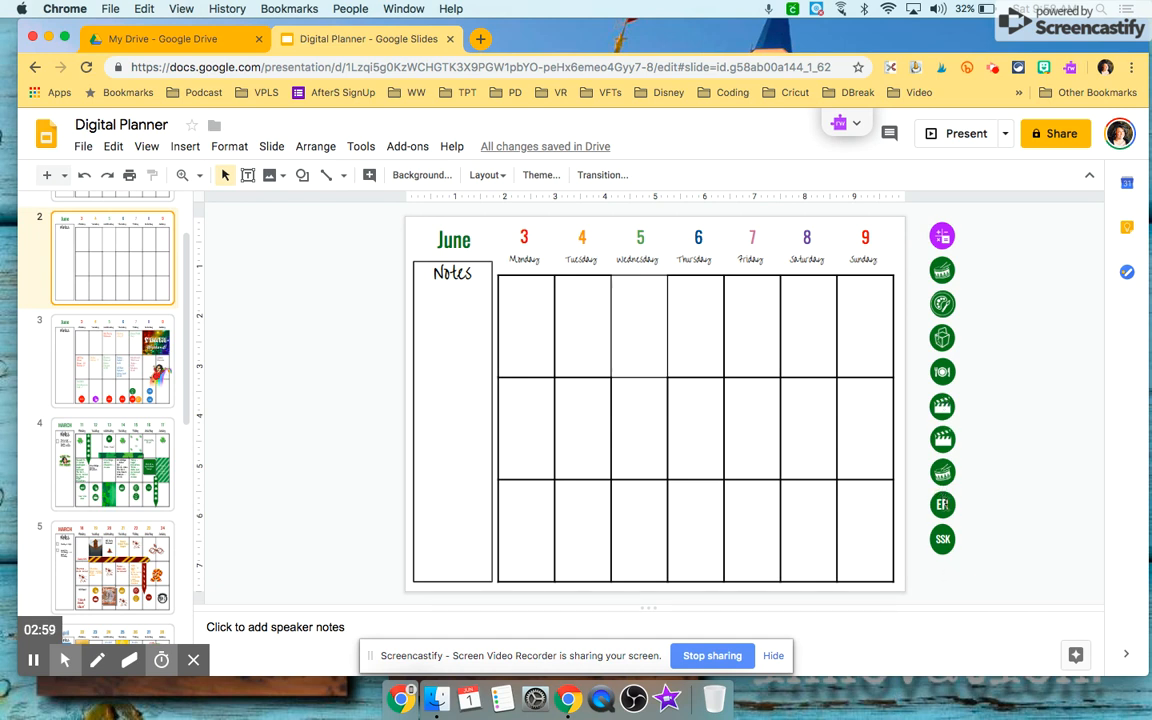
{"action": "mouse_move", "coordinate": [1005, 413]}
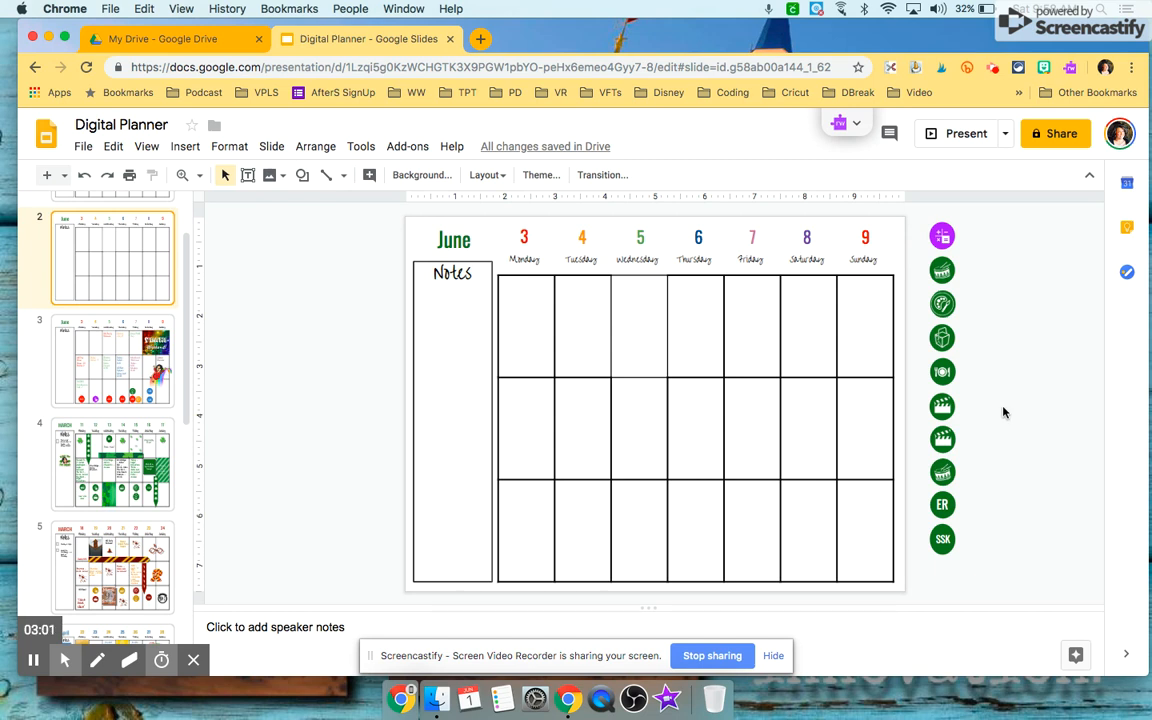
{"action": "mouse_move", "coordinate": [407, 146]}
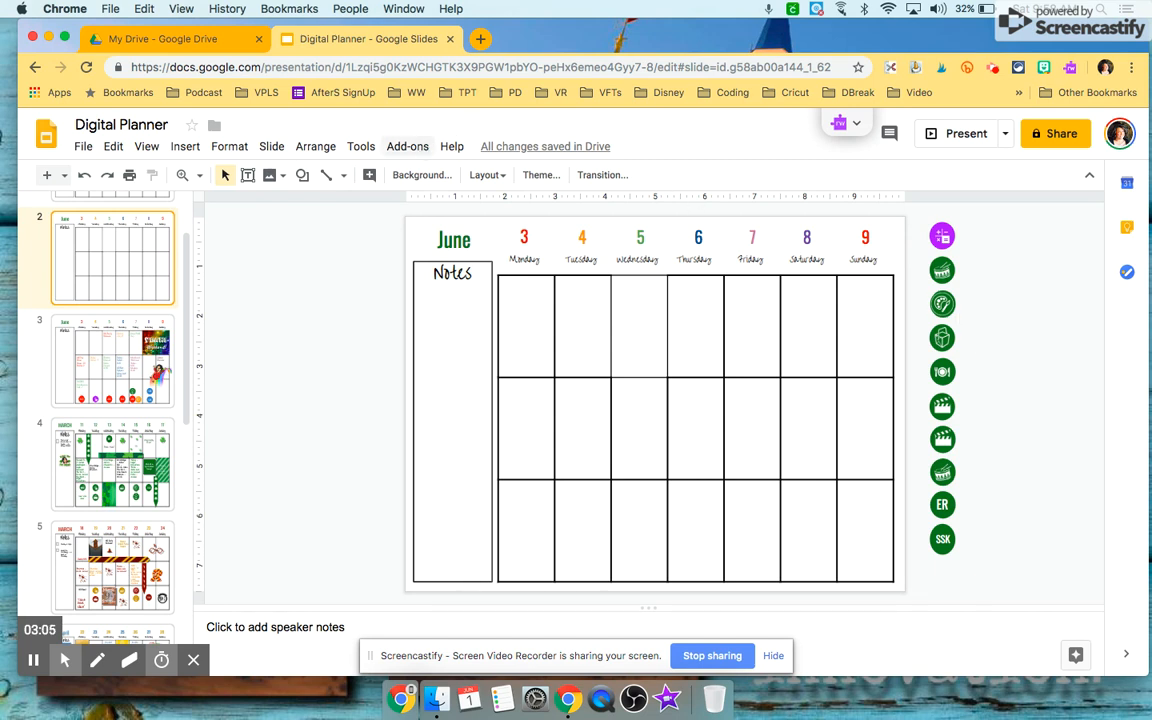
Search the Noun Project icons add-on for 'ballet slipper'
{"action": "left_click", "coordinate": [407, 146]}
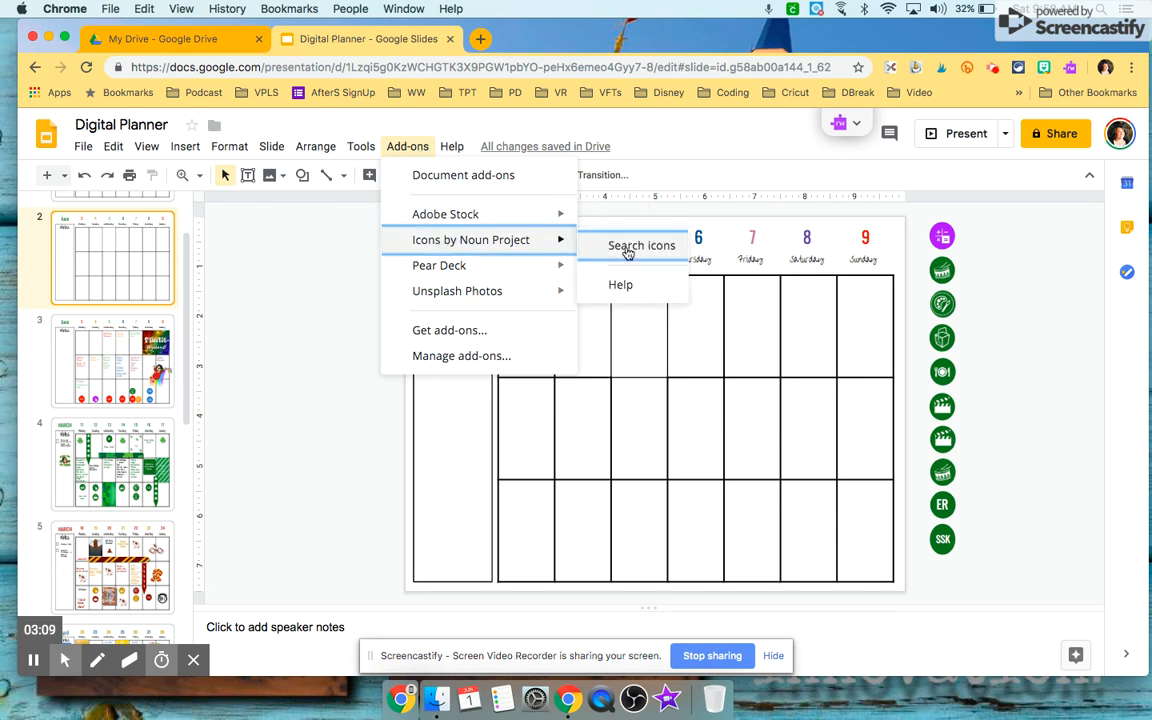
{"action": "left_click", "coordinate": [641, 245]}
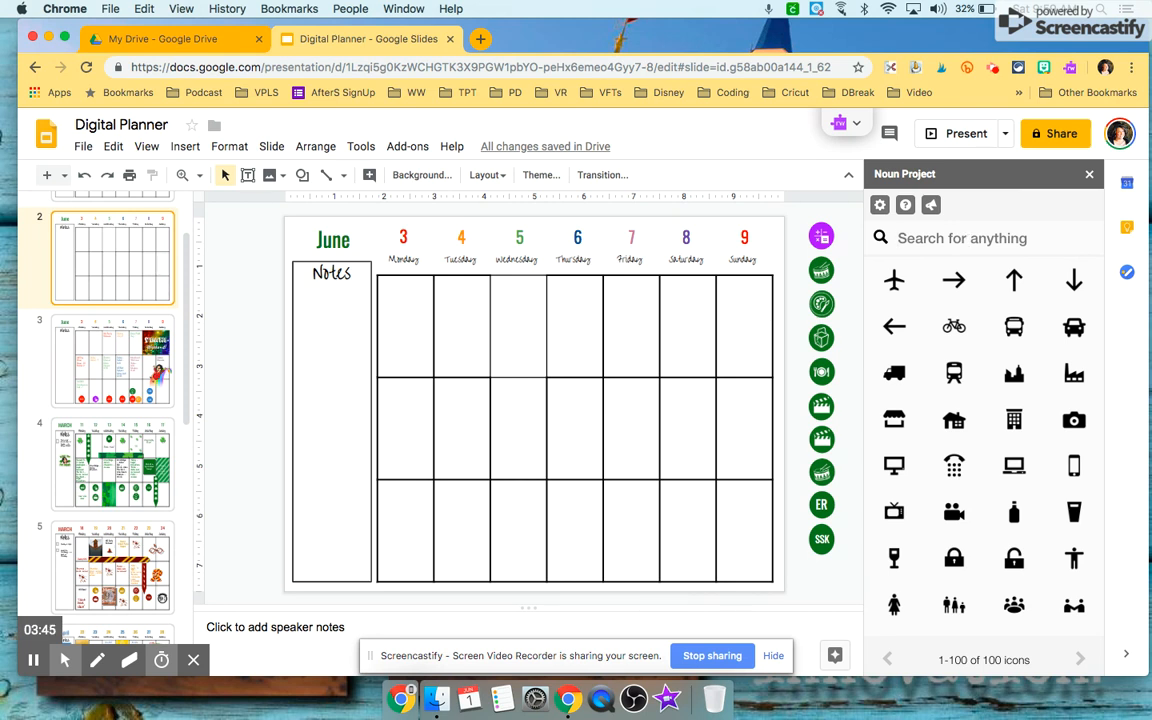
{"action": "type", "text": "balle"}
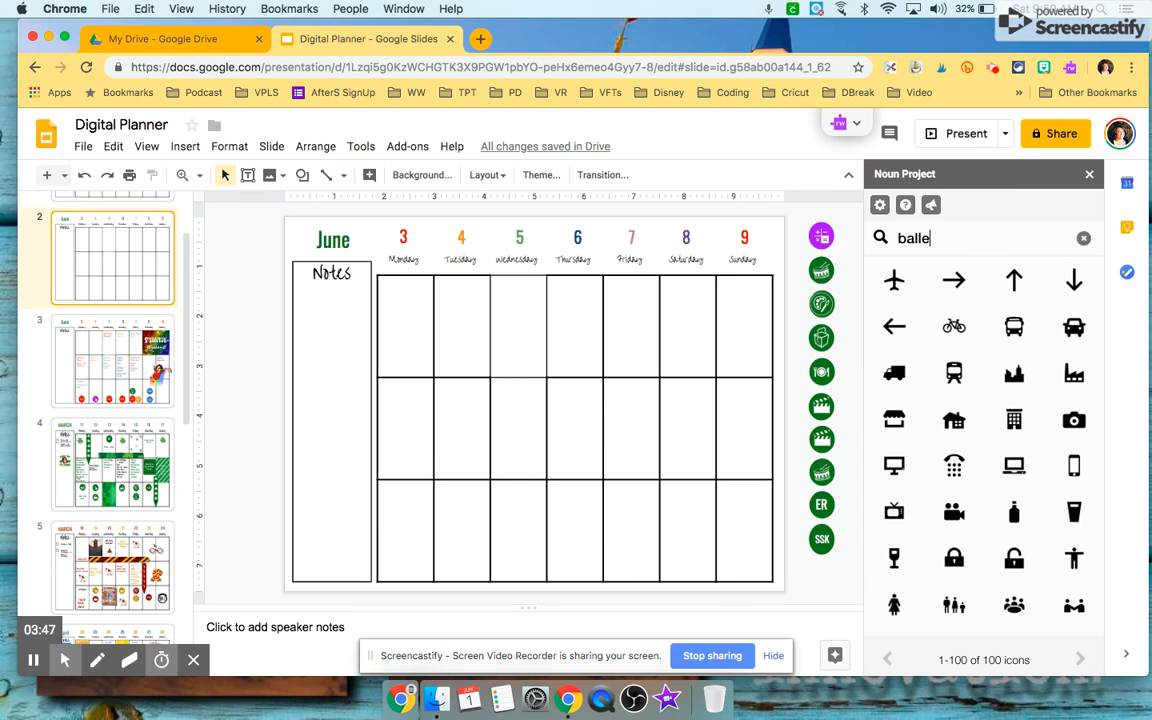
{"action": "type", "text": "t slipper"}
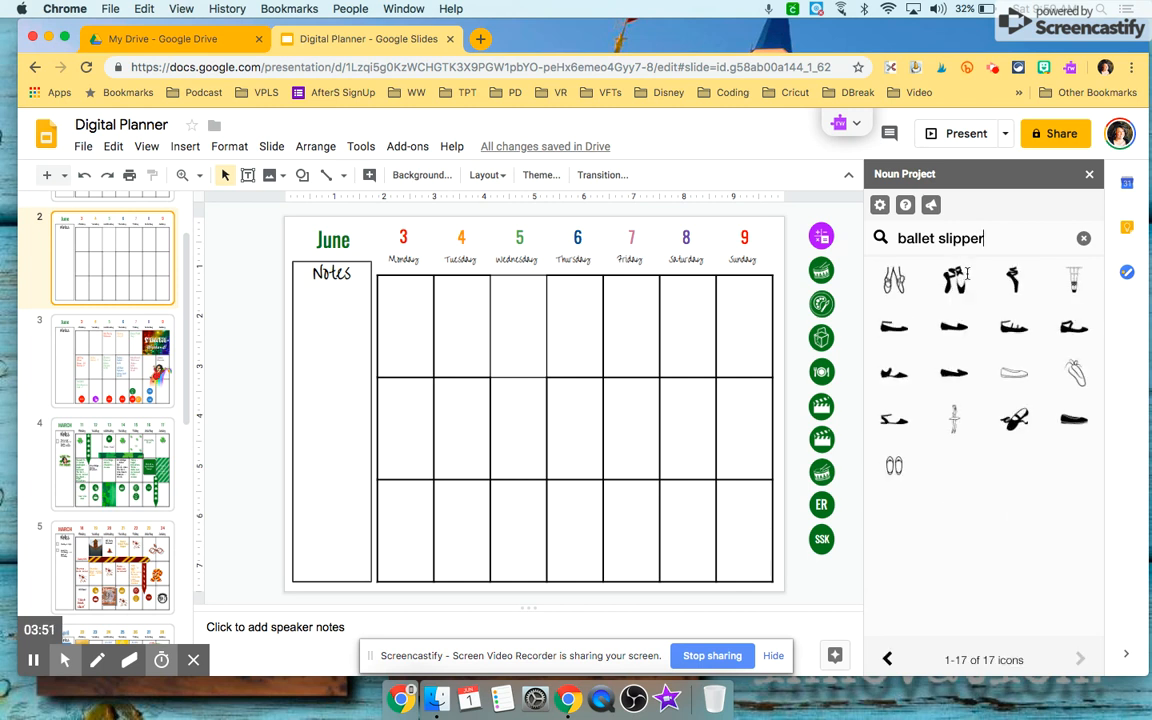
{"action": "mouse_move", "coordinate": [1013, 418]}
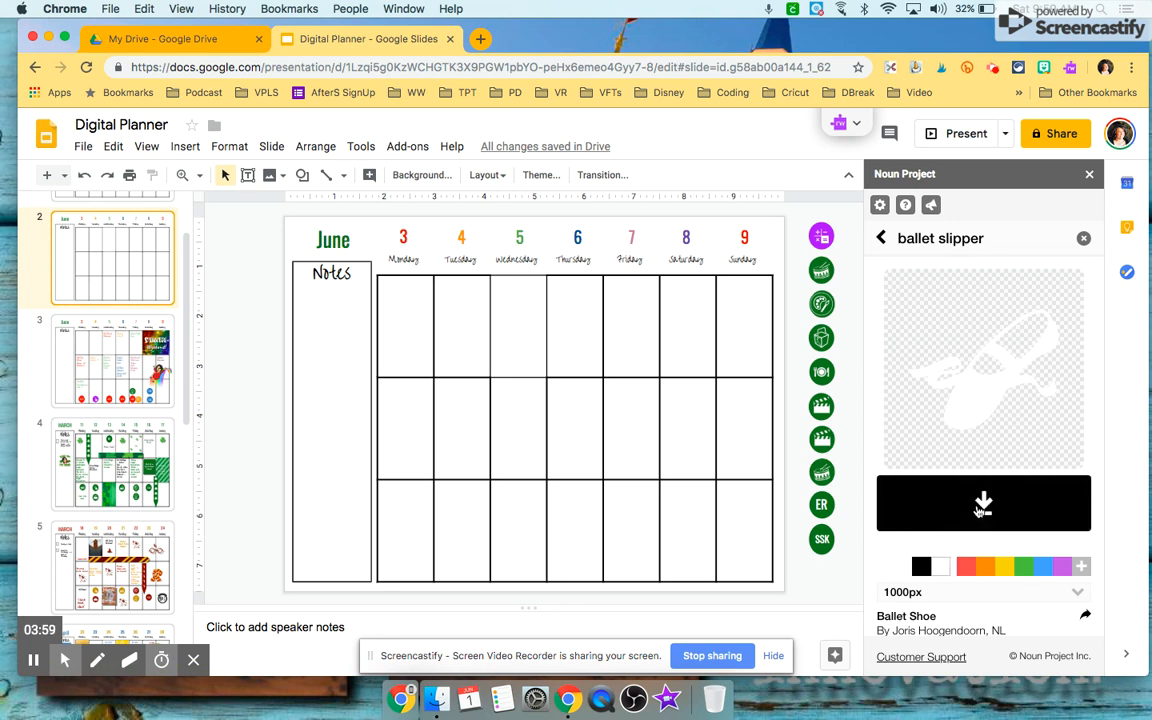
Insert the white ballet slipper icon, size it onto the purple circle, and move the sticker into Thursday's cell
{"action": "left_click", "coordinate": [983, 503]}
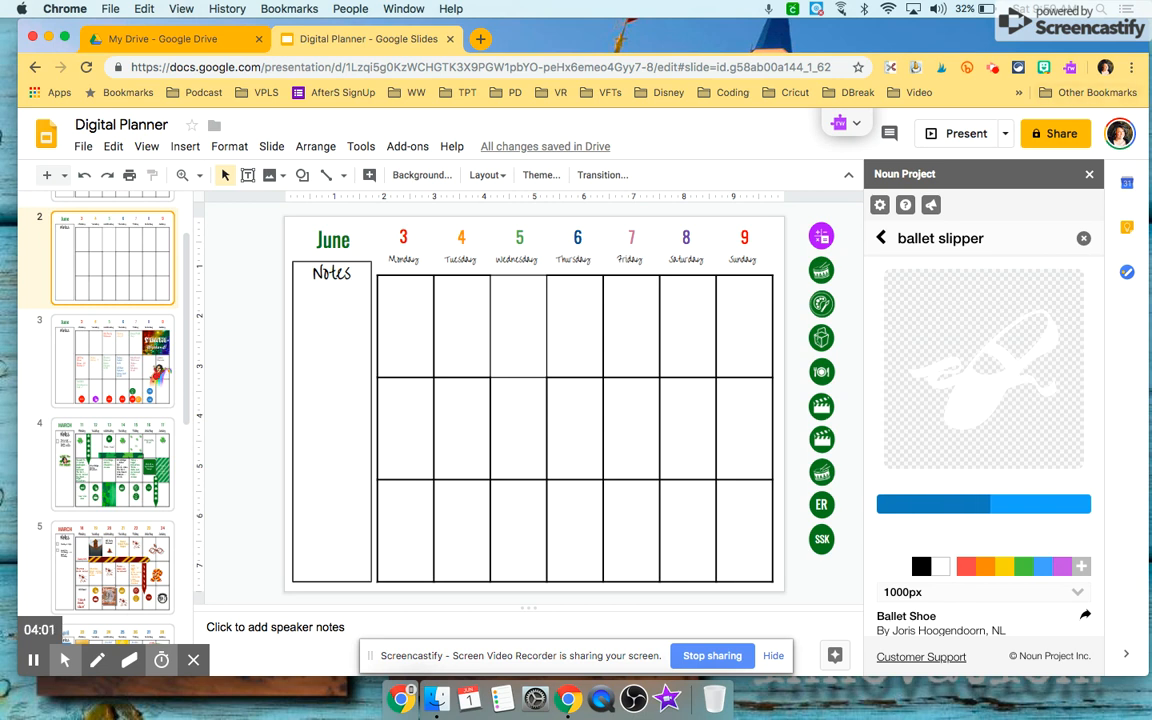
{"action": "left_click", "coordinate": [1089, 174]}
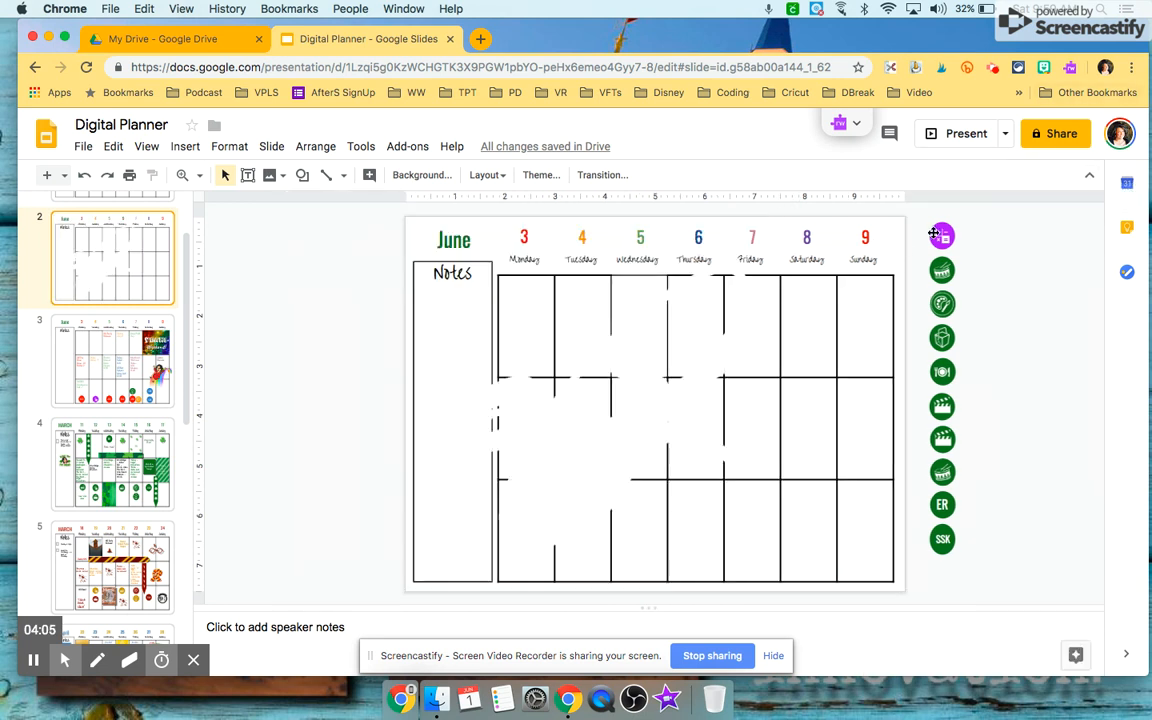
{"action": "left_click", "coordinate": [941, 235]}
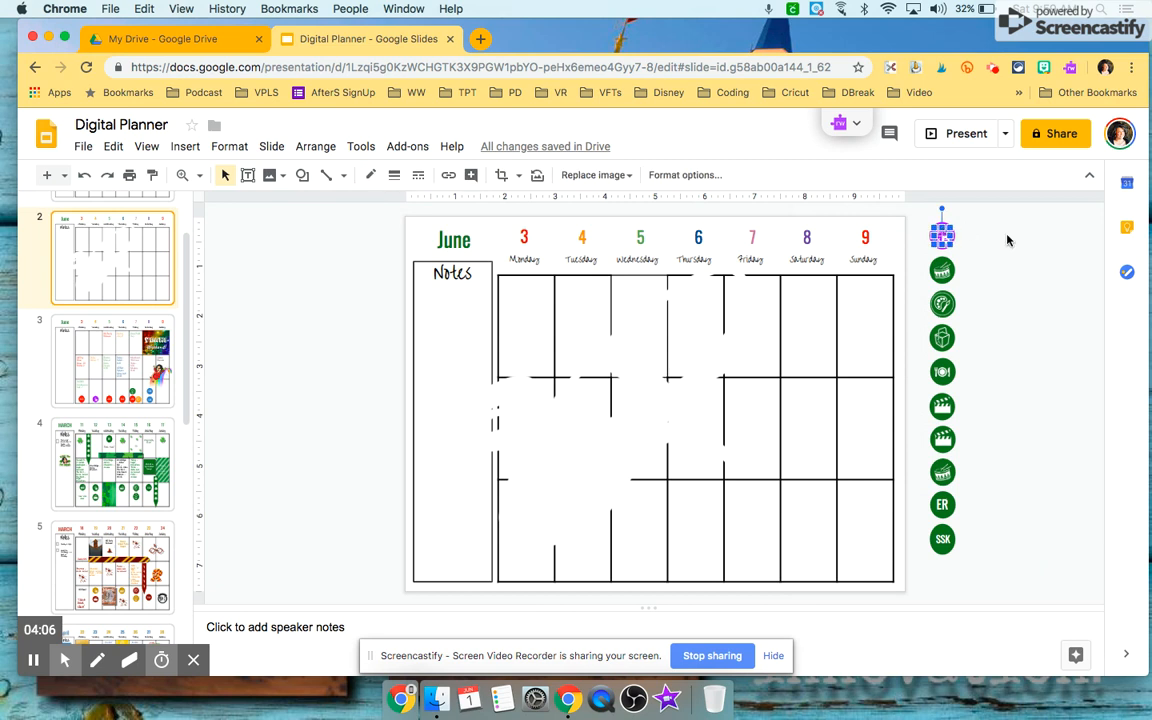
{"action": "left_click", "coordinate": [471, 463]}
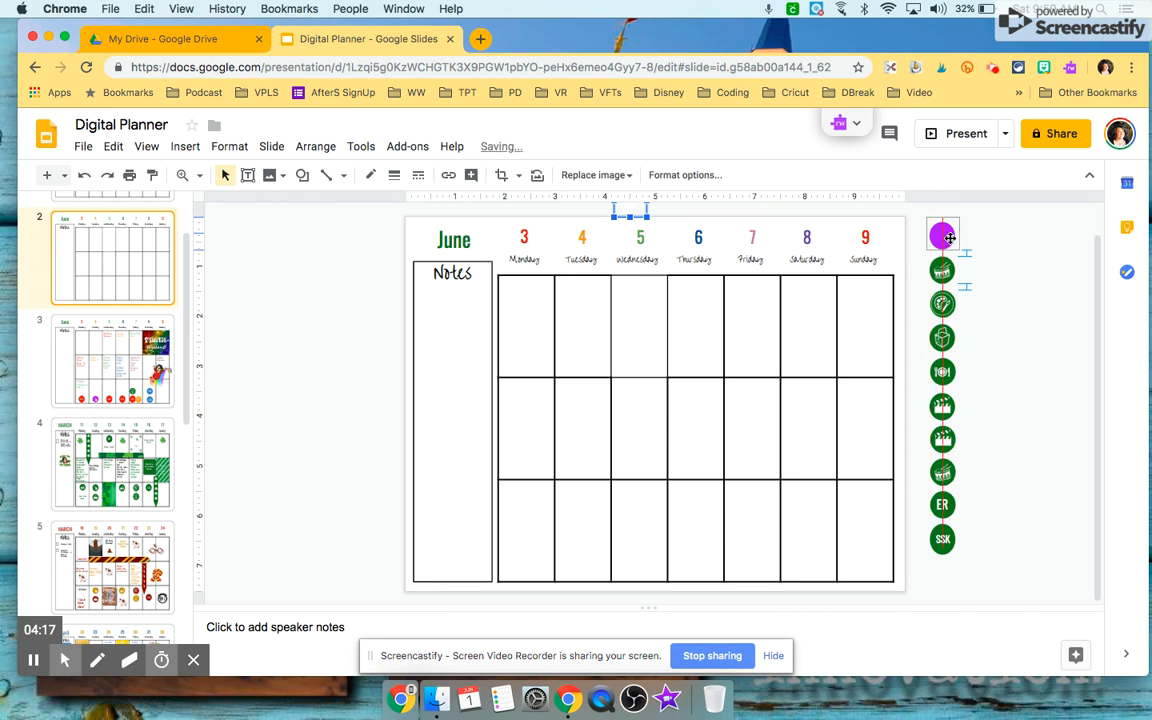
{"action": "left_click_drag", "start_coordinate": [942, 235], "coordinate": [1020, 238]}
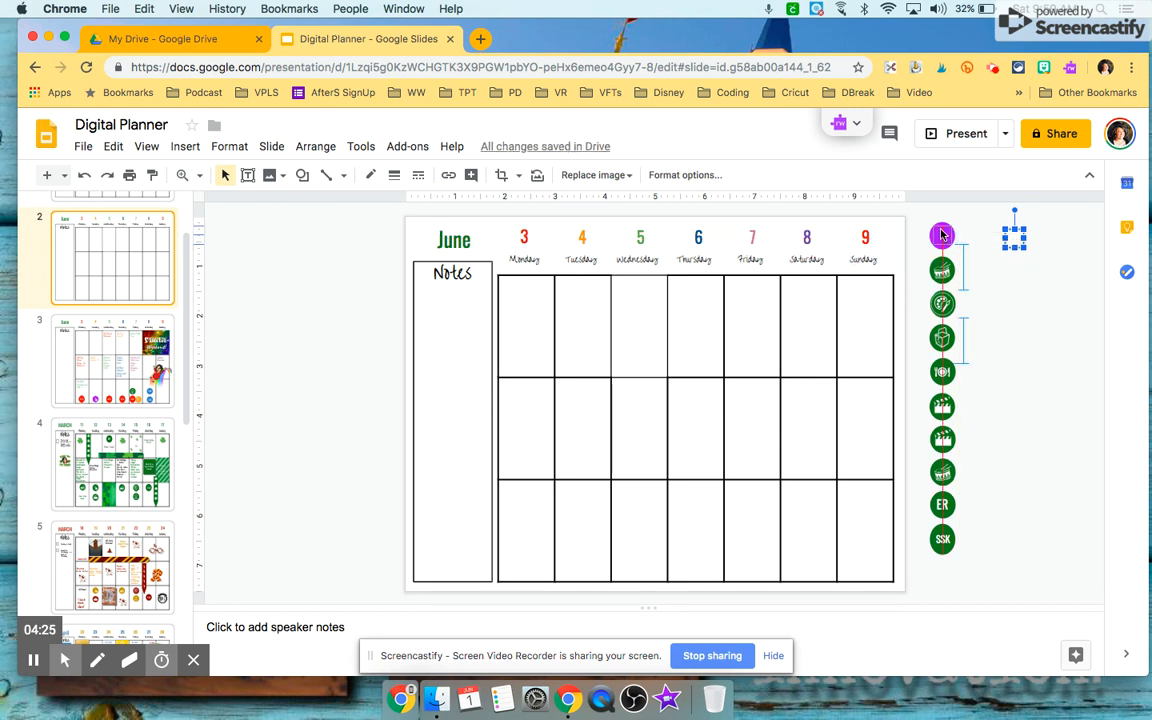
{"action": "left_click", "coordinate": [965, 248]}
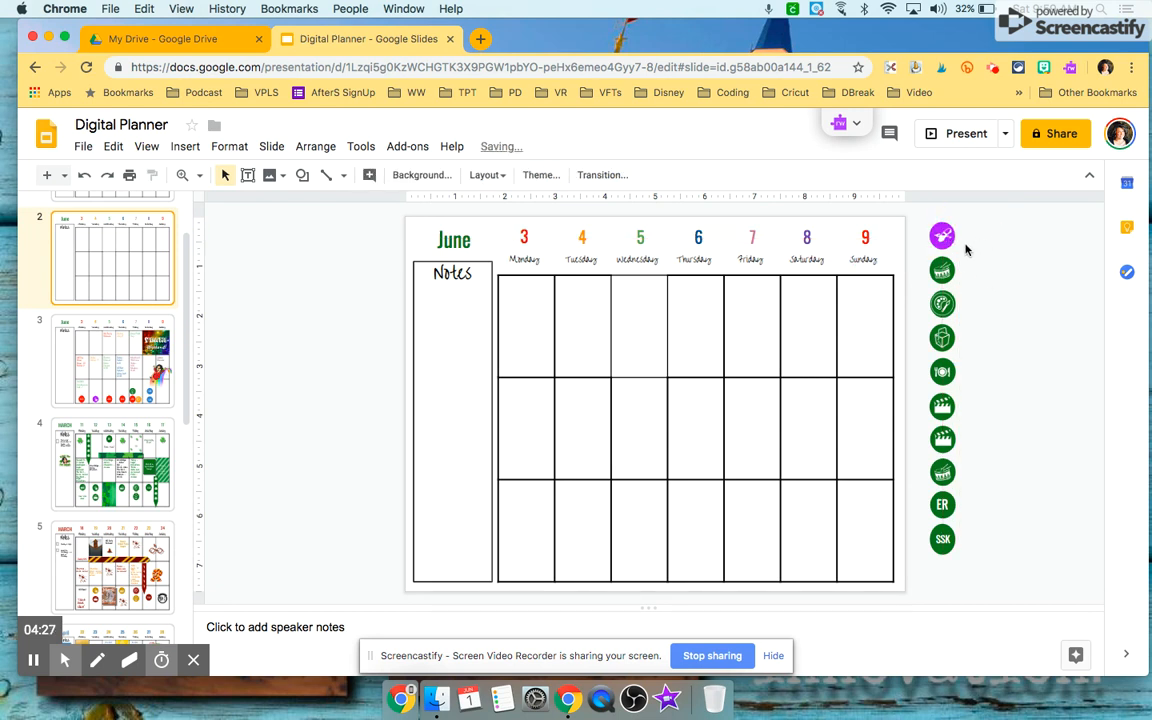
{"action": "left_click", "coordinate": [941, 235]}
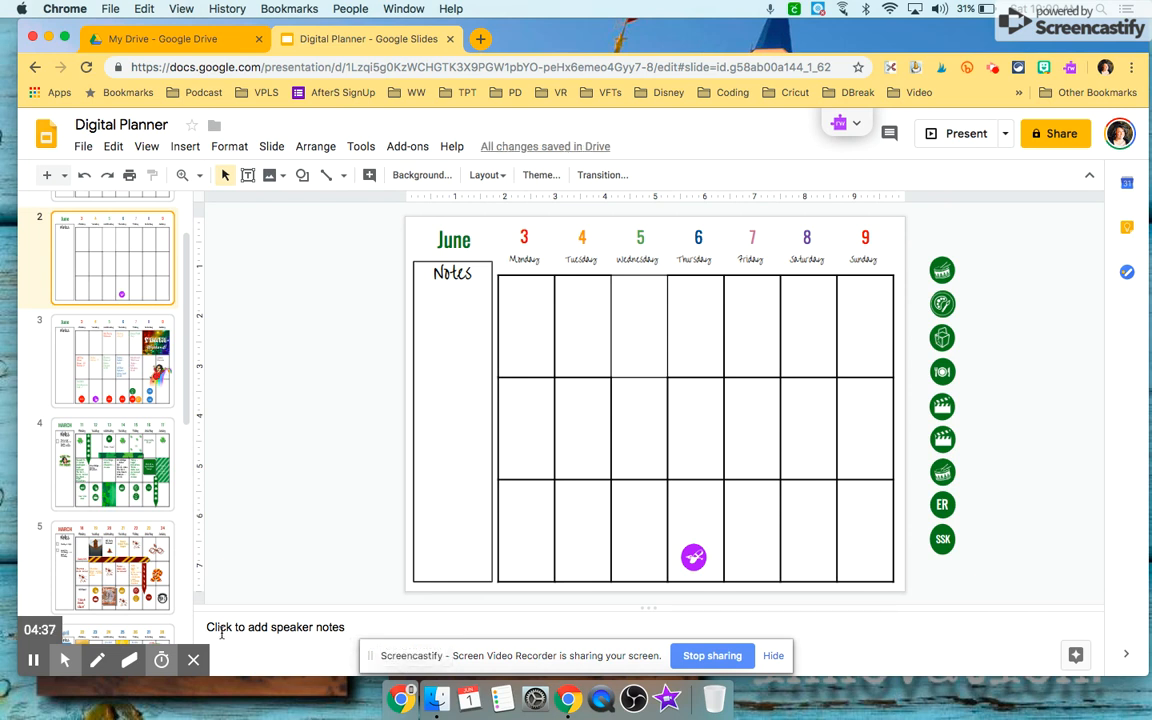
{"action": "left_click", "coordinate": [112, 361]}
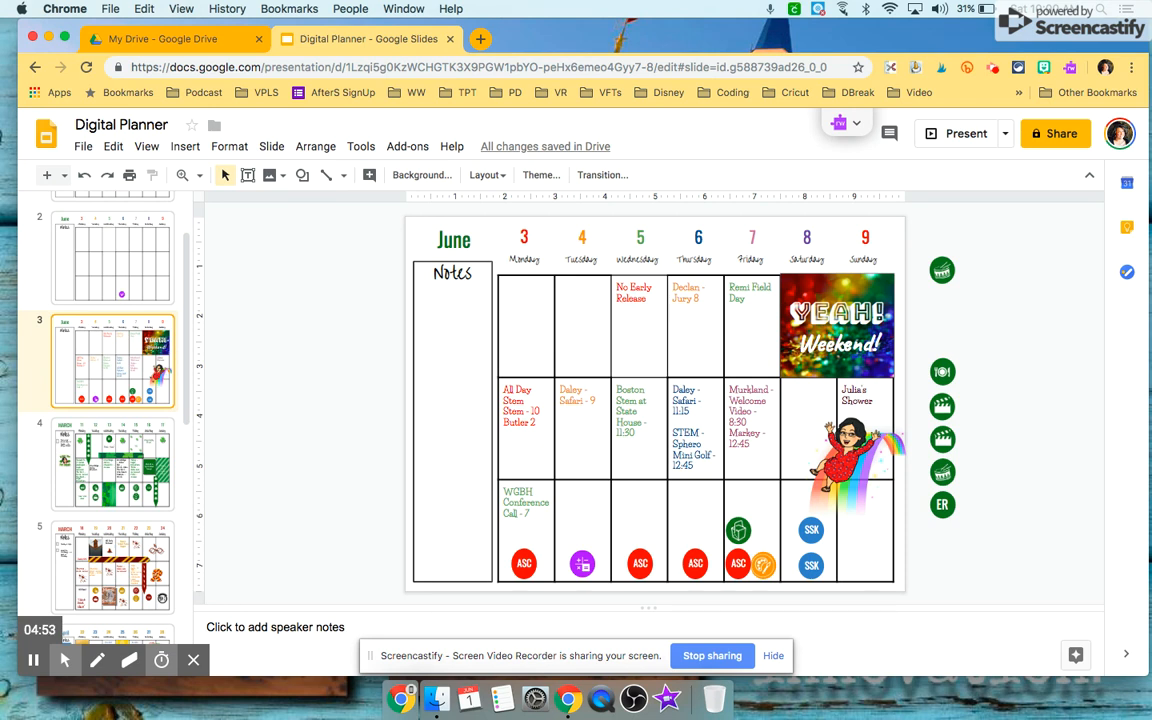
Return to the June 3–9 planner and select the YEAH! Weekend banner
{"action": "left_click", "coordinate": [407, 146]}
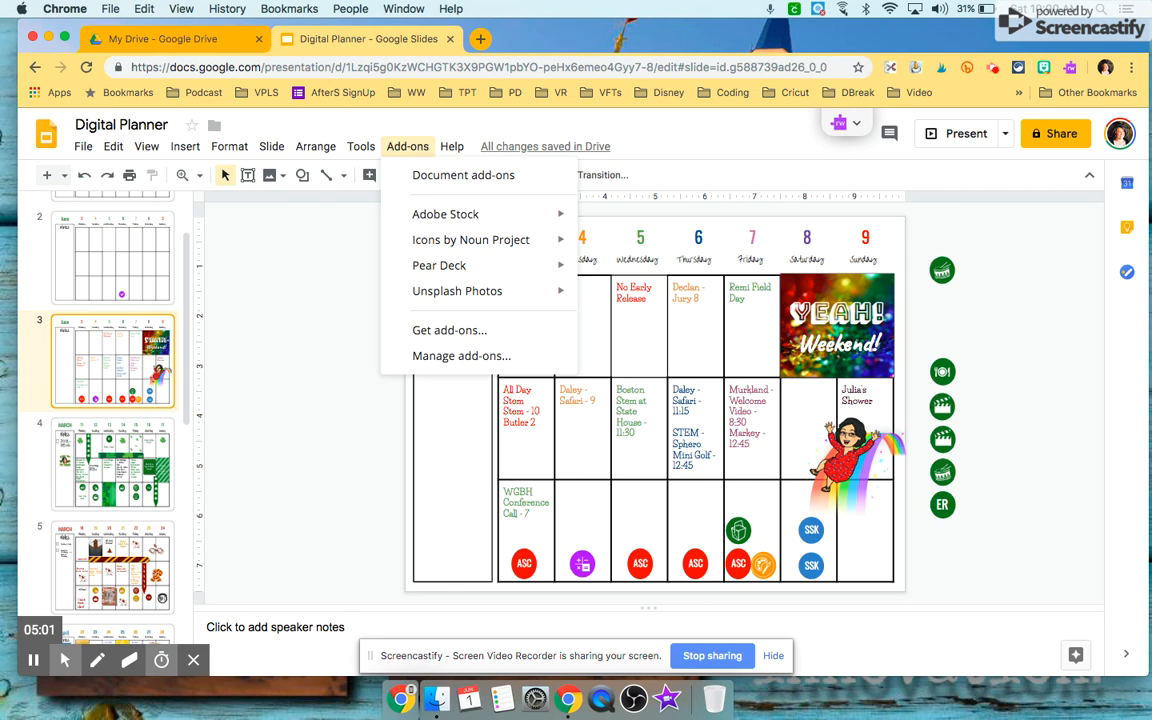
{"action": "left_click", "coordinate": [297, 318]}
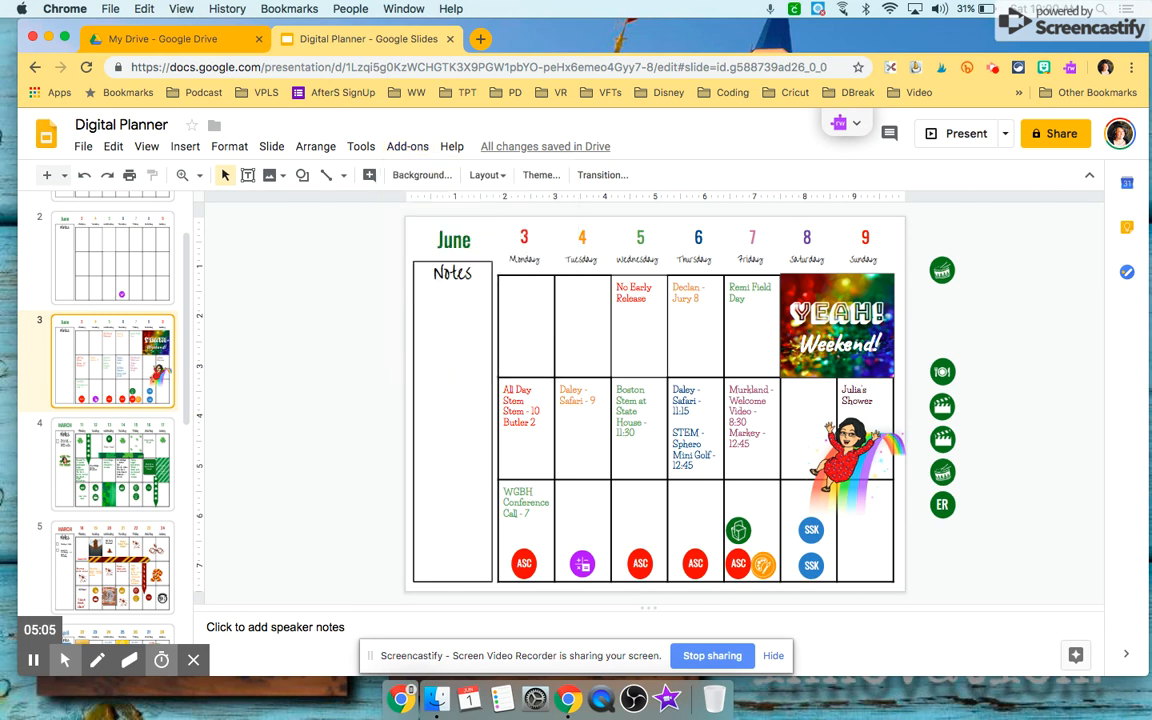
{"action": "mouse_move", "coordinate": [888, 178]}
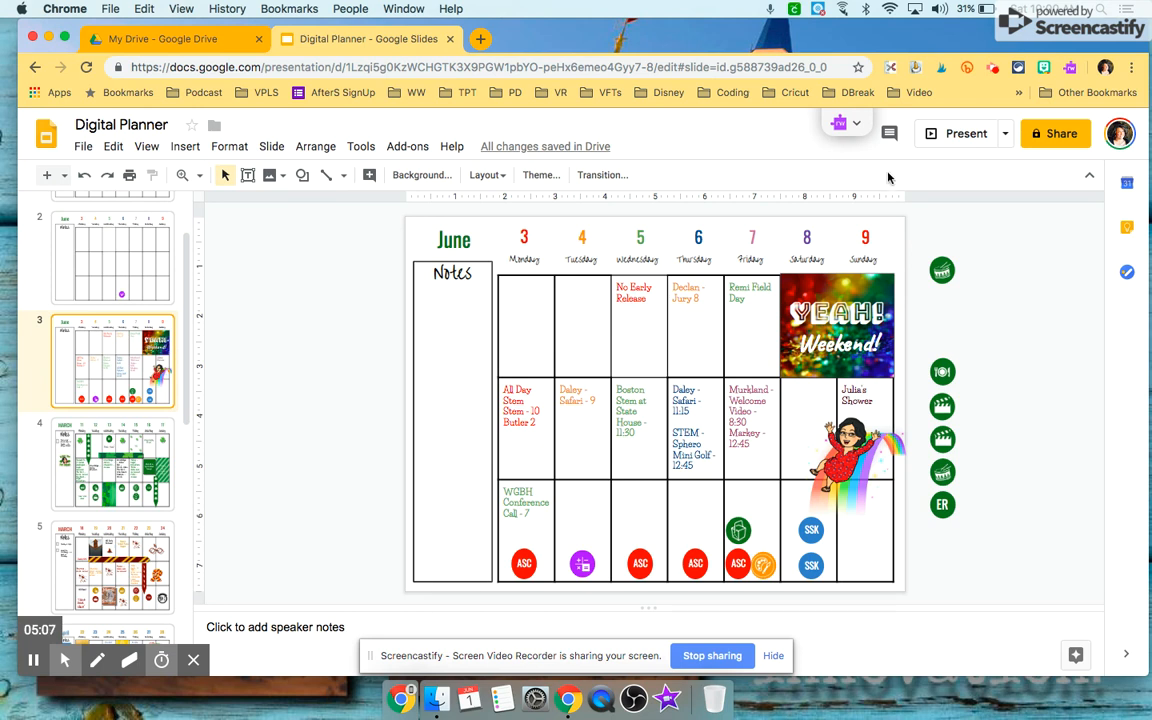
{"action": "left_click", "coordinate": [837, 325]}
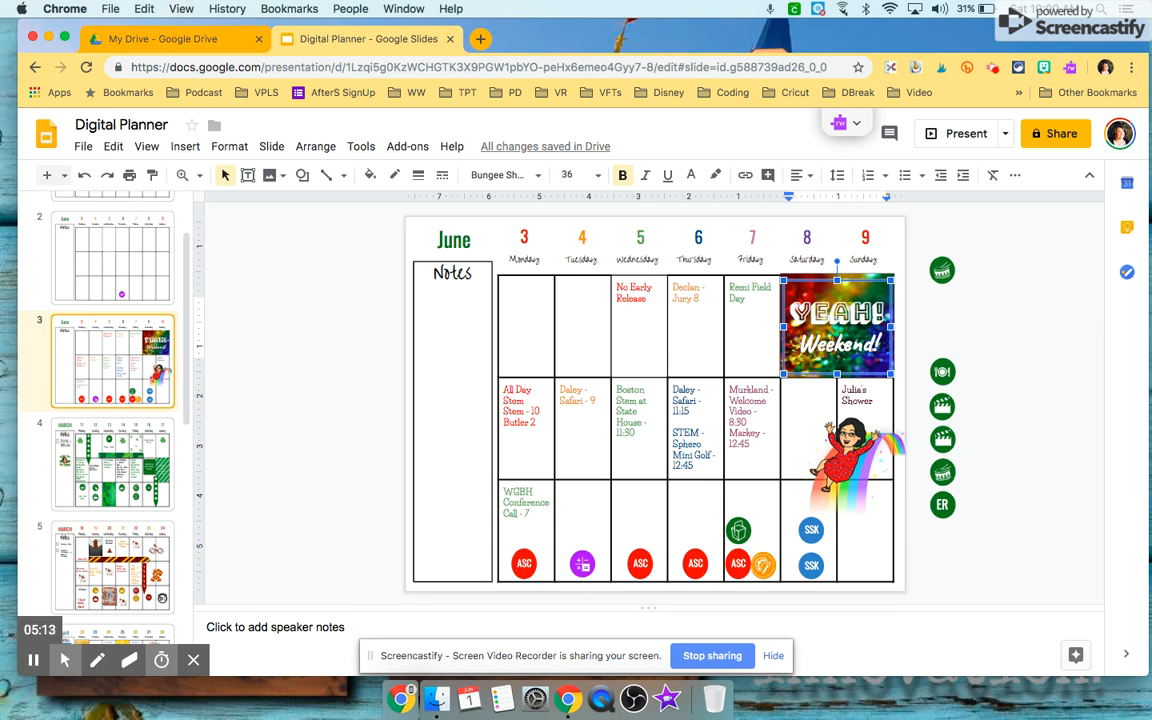
{"action": "mouse_move", "coordinate": [407, 146]}
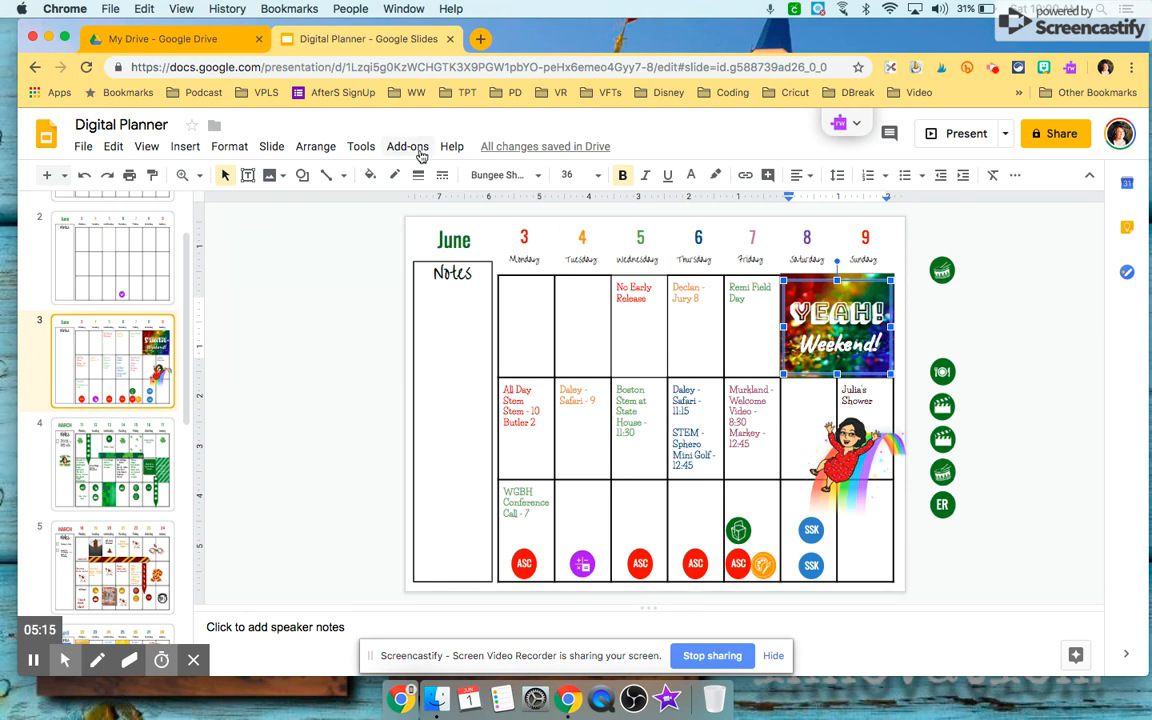
Open Unsplash Photos, browse the example planners, and search for rainbow photos
{"action": "left_click", "coordinate": [407, 146]}
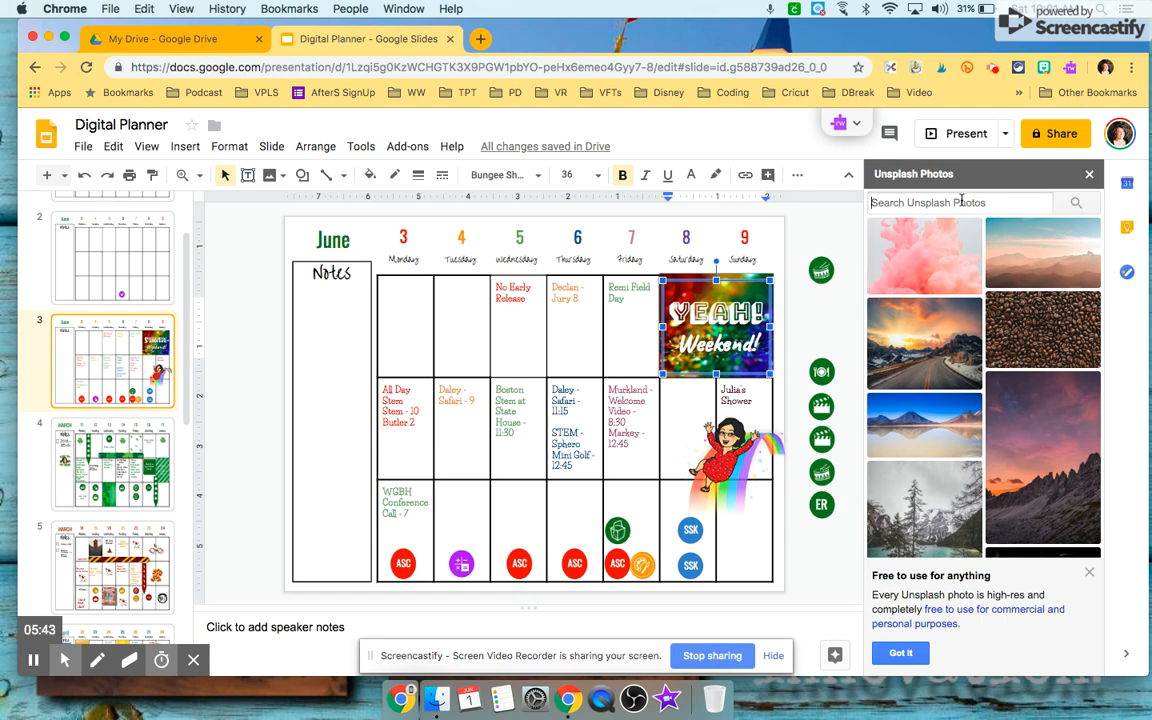
{"action": "type", "text": "orange"}
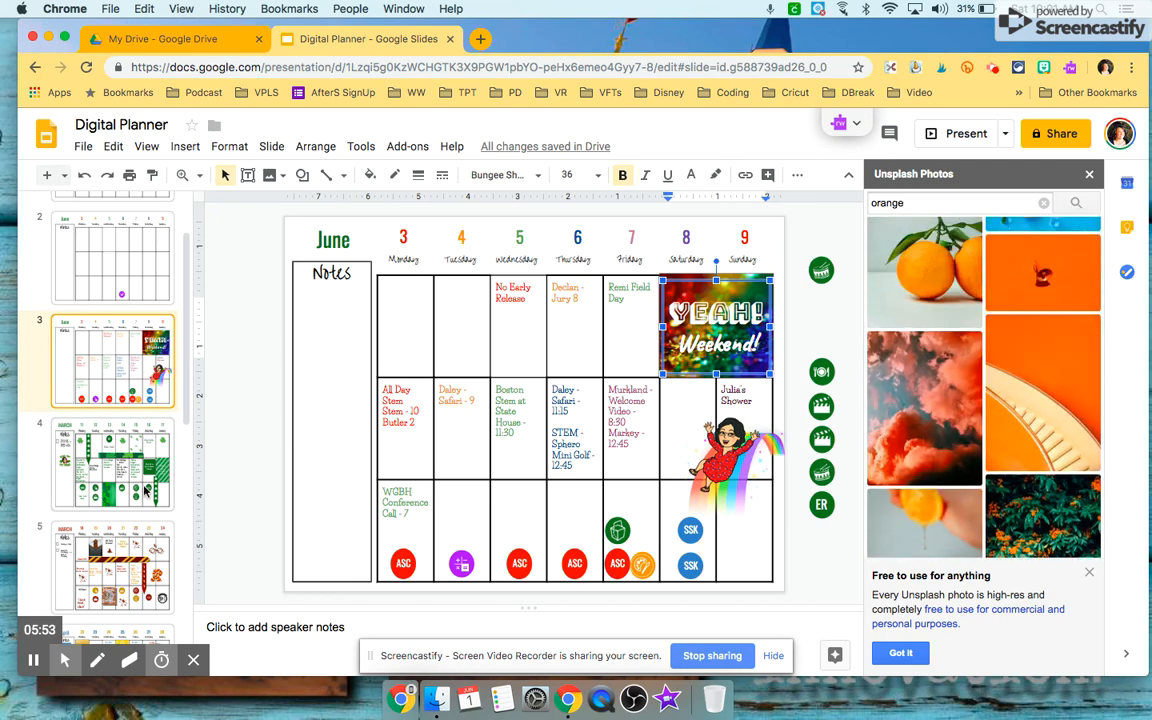
{"action": "left_click", "coordinate": [112, 463]}
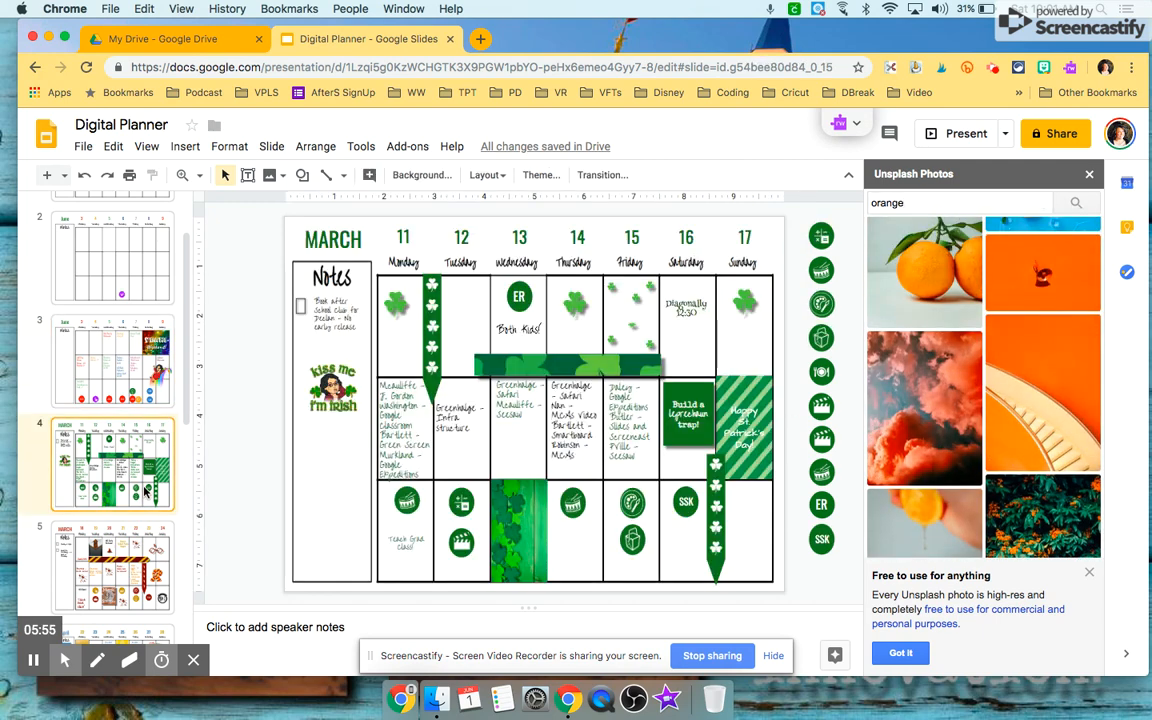
{"action": "left_click", "coordinate": [112, 565]}
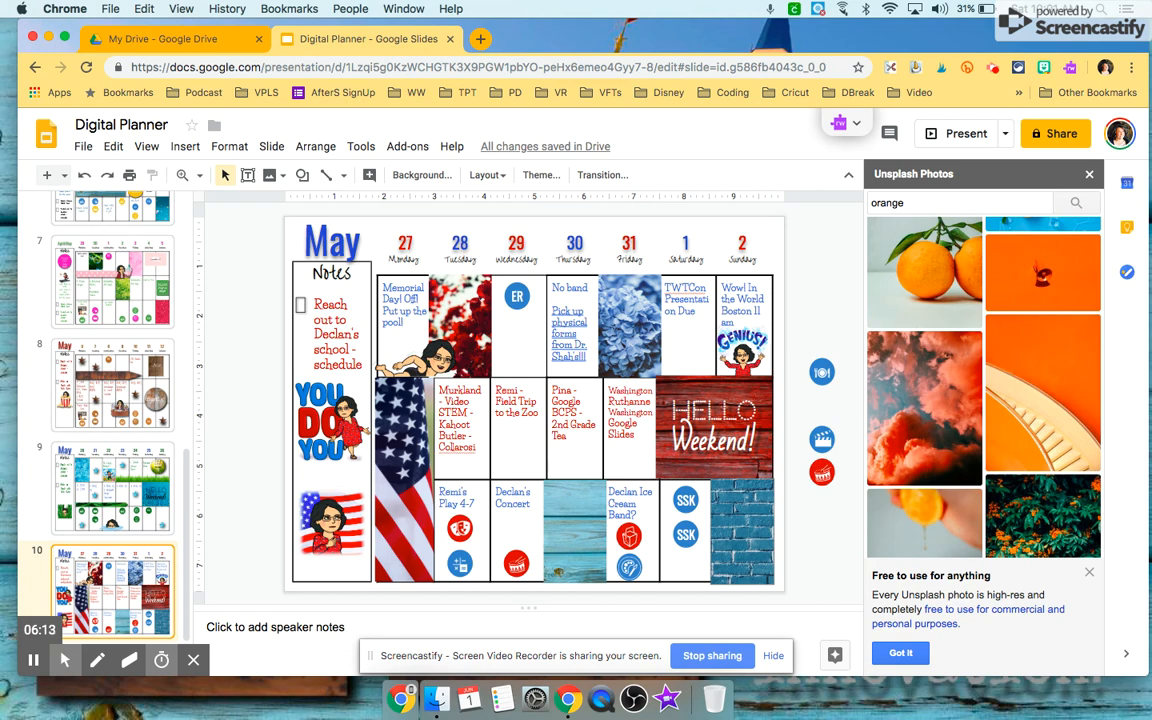
{"action": "left_click", "coordinate": [113, 281]}
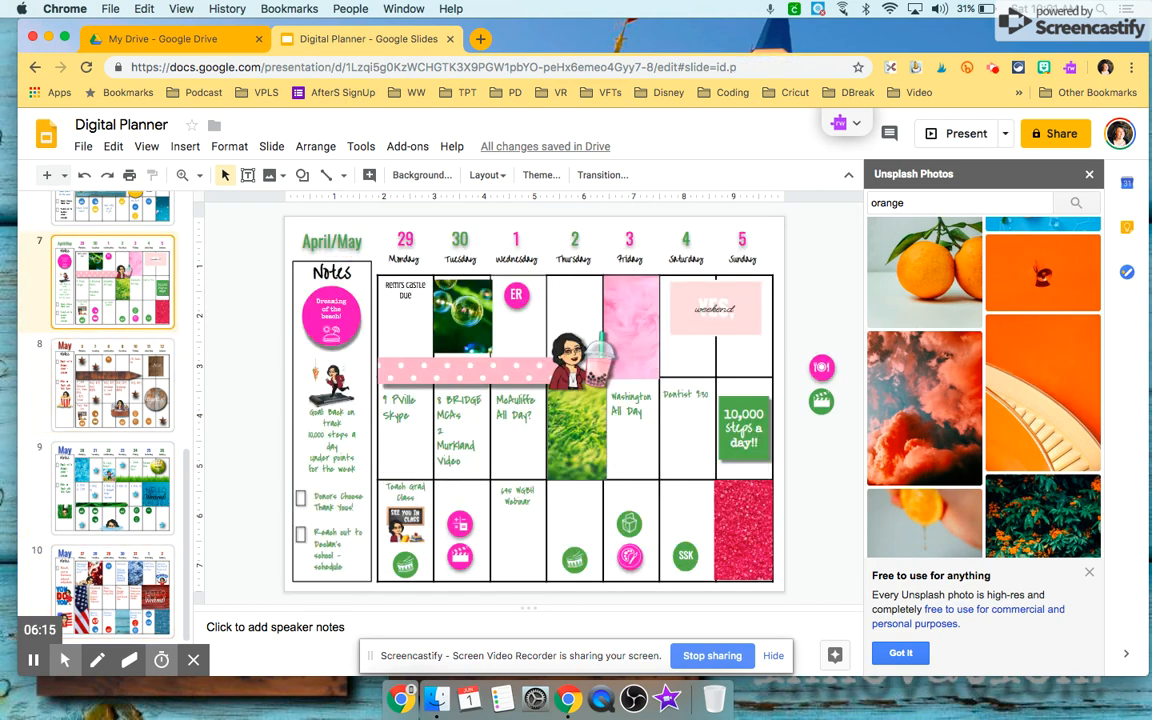
{"action": "left_click", "coordinate": [112, 257]}
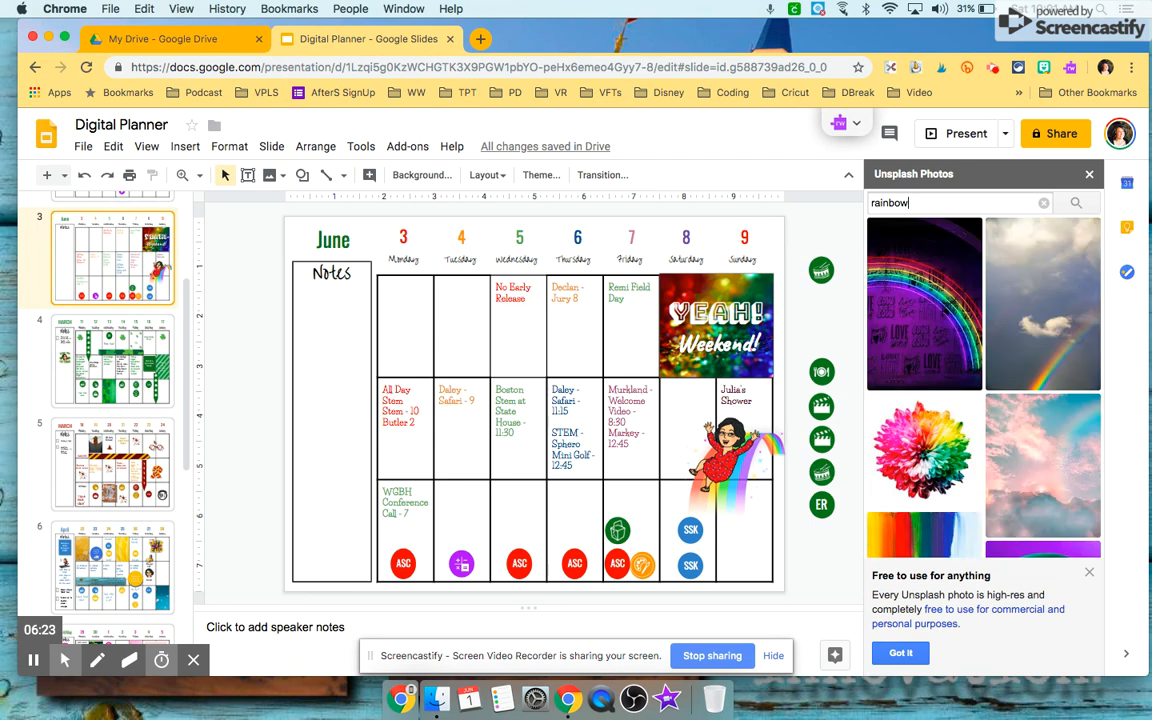
Insert the colourful Unsplash umbrella photo and fit it into the Monday 3 cell
{"action": "scroll", "scroll_direction": "down", "scroll_amount": 3}
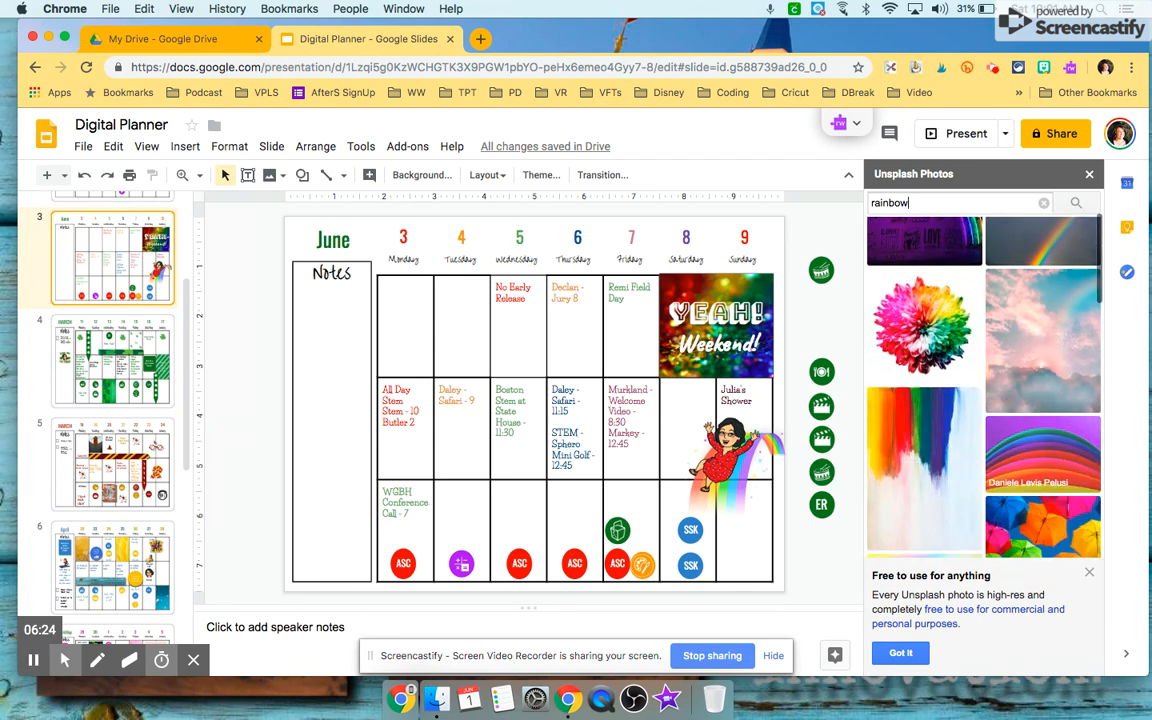
{"action": "scroll", "scroll_direction": "down", "scroll_amount": 3}
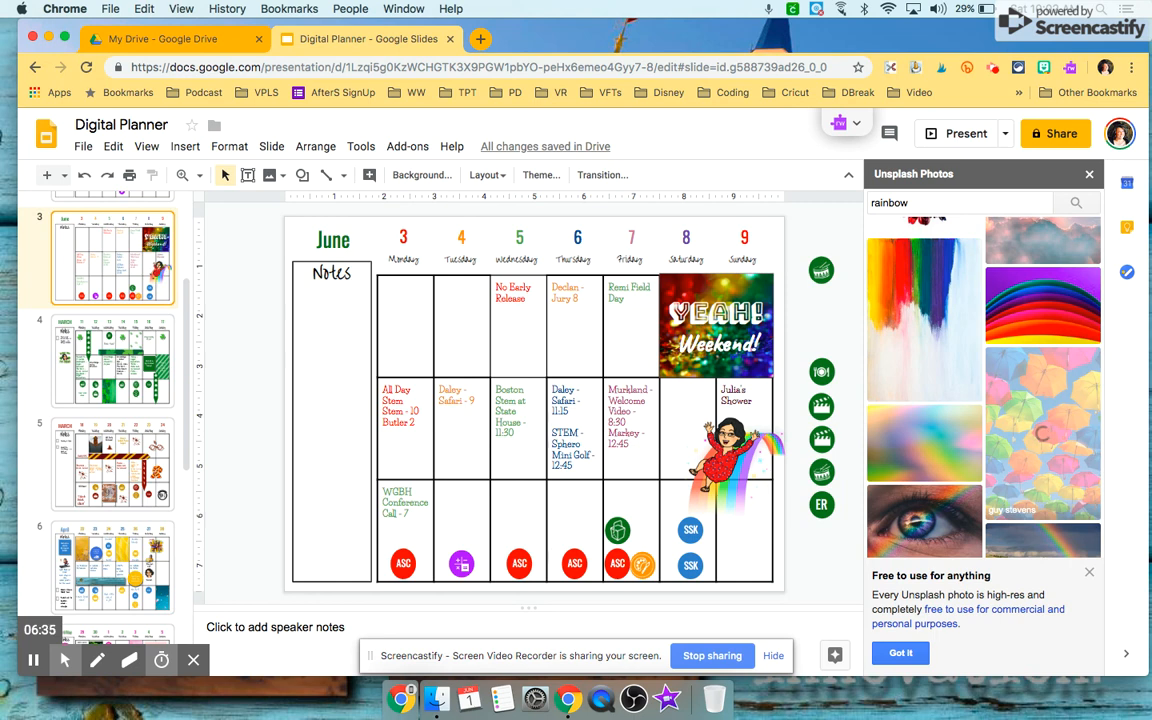
{"action": "left_click", "coordinate": [1043, 433]}
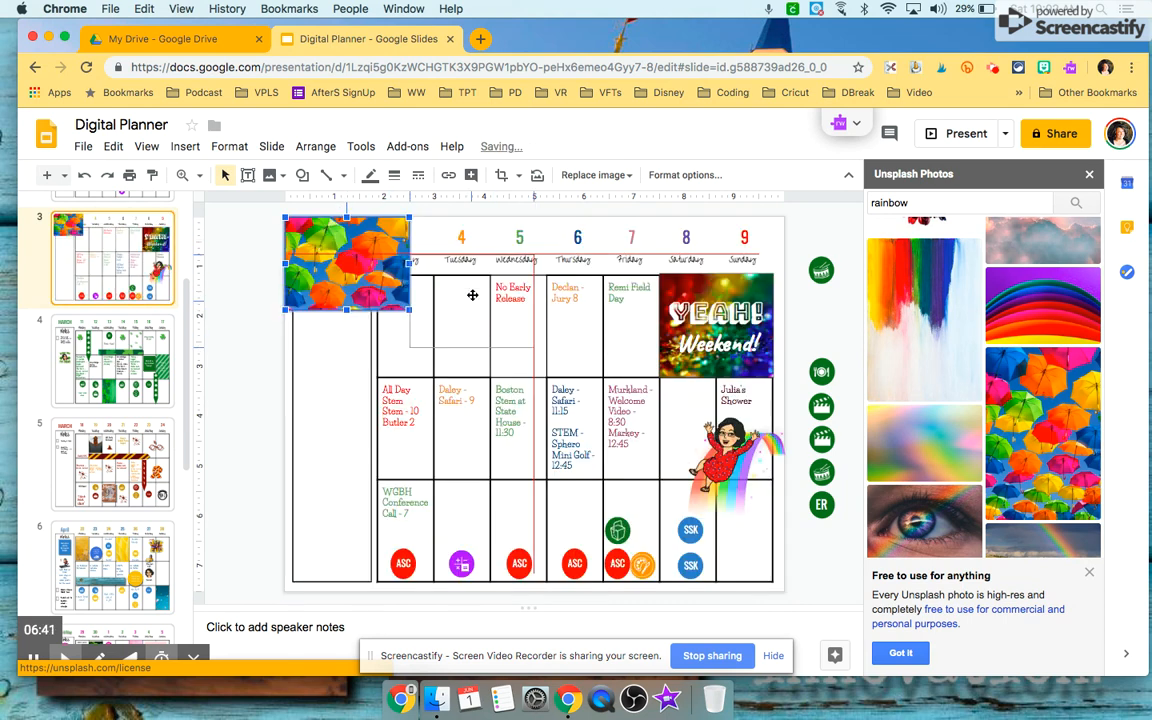
{"action": "left_click_drag", "start_coordinate": [347, 263], "coordinate": [443, 325]}
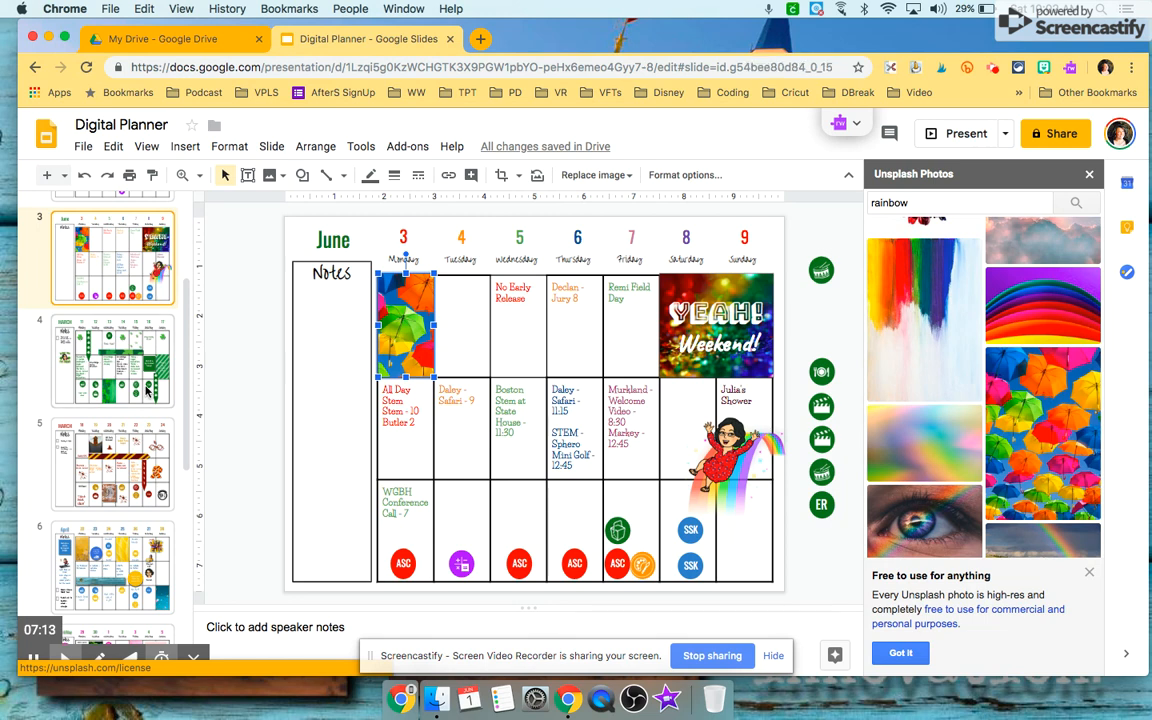
{"action": "left_click", "coordinate": [112, 360]}
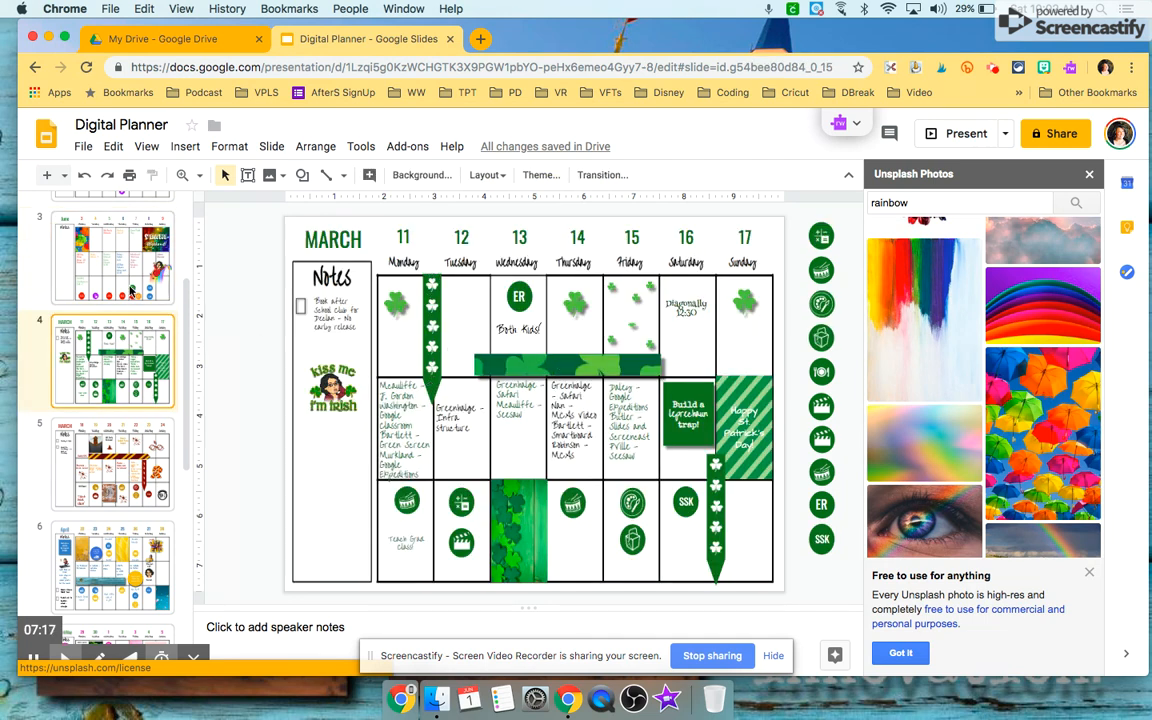
{"action": "left_click", "coordinate": [112, 258]}
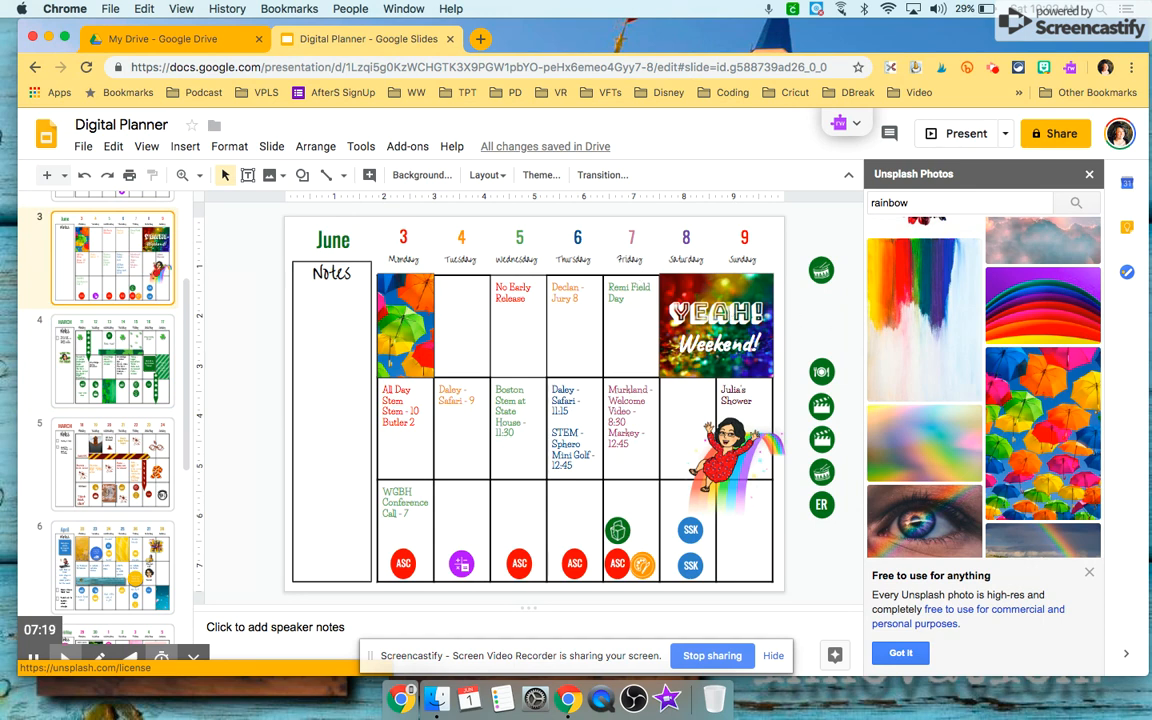
{"action": "mouse_move", "coordinate": [911, 305]}
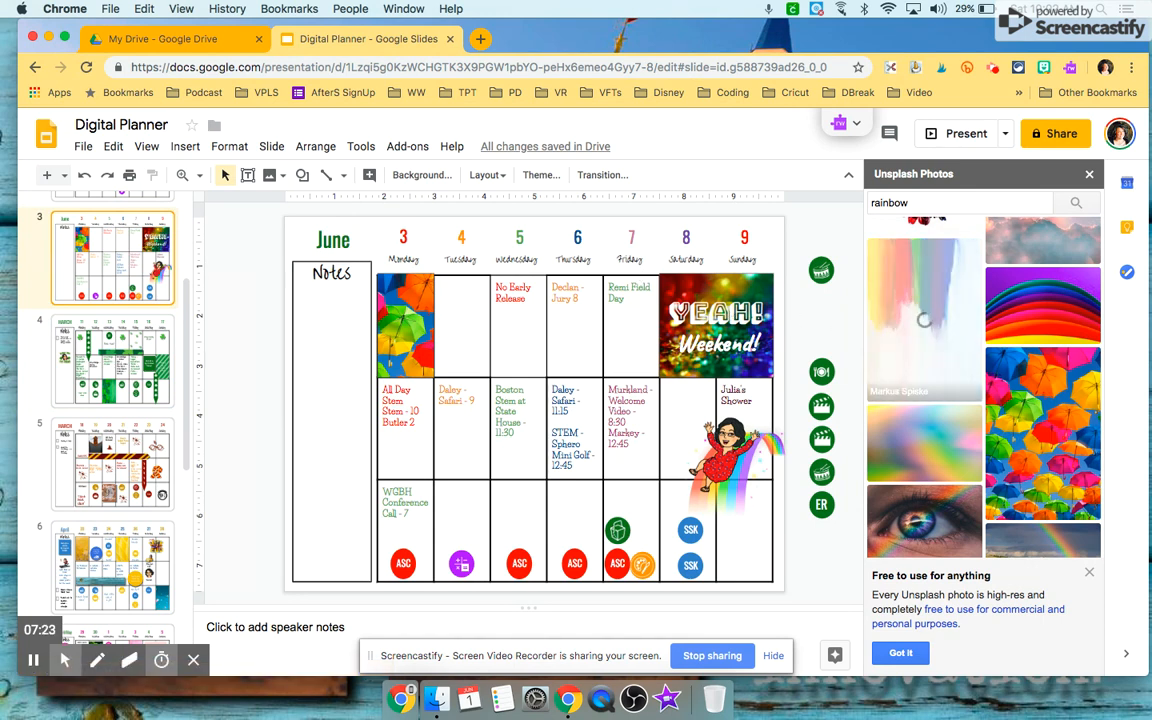
Insert the rainbow paint photo and mask it into an arrow-shaped banner
{"action": "left_click", "coordinate": [530, 400]}
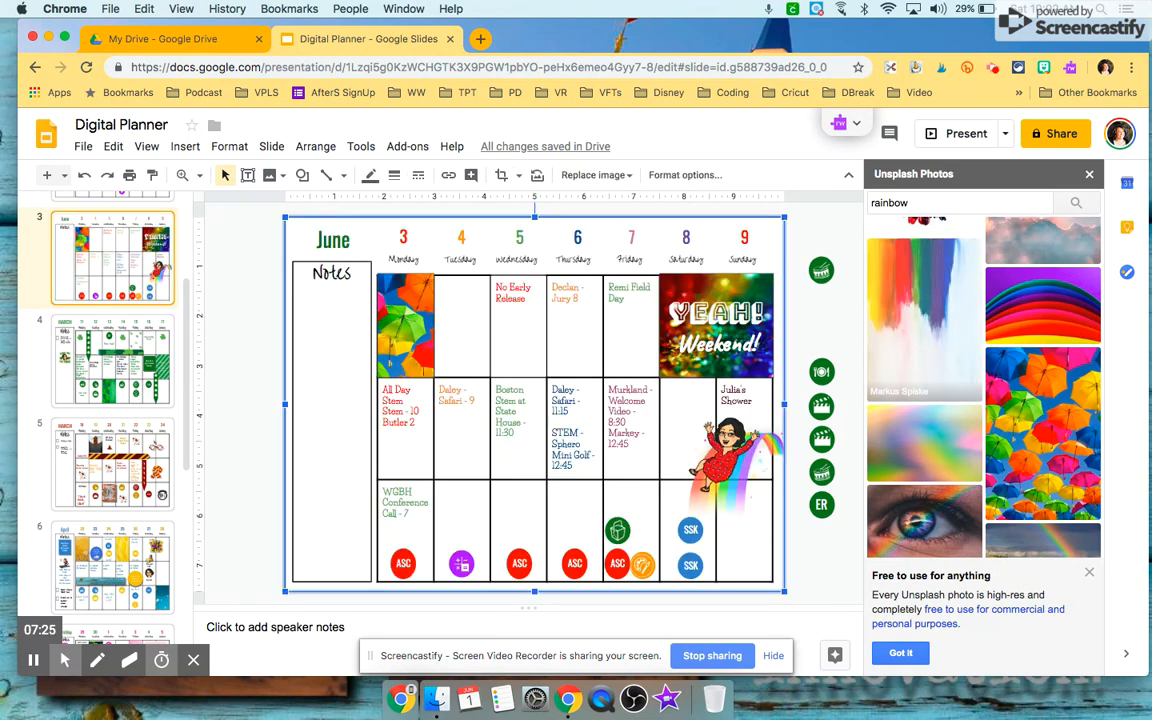
{"action": "left_click", "coordinate": [923, 315]}
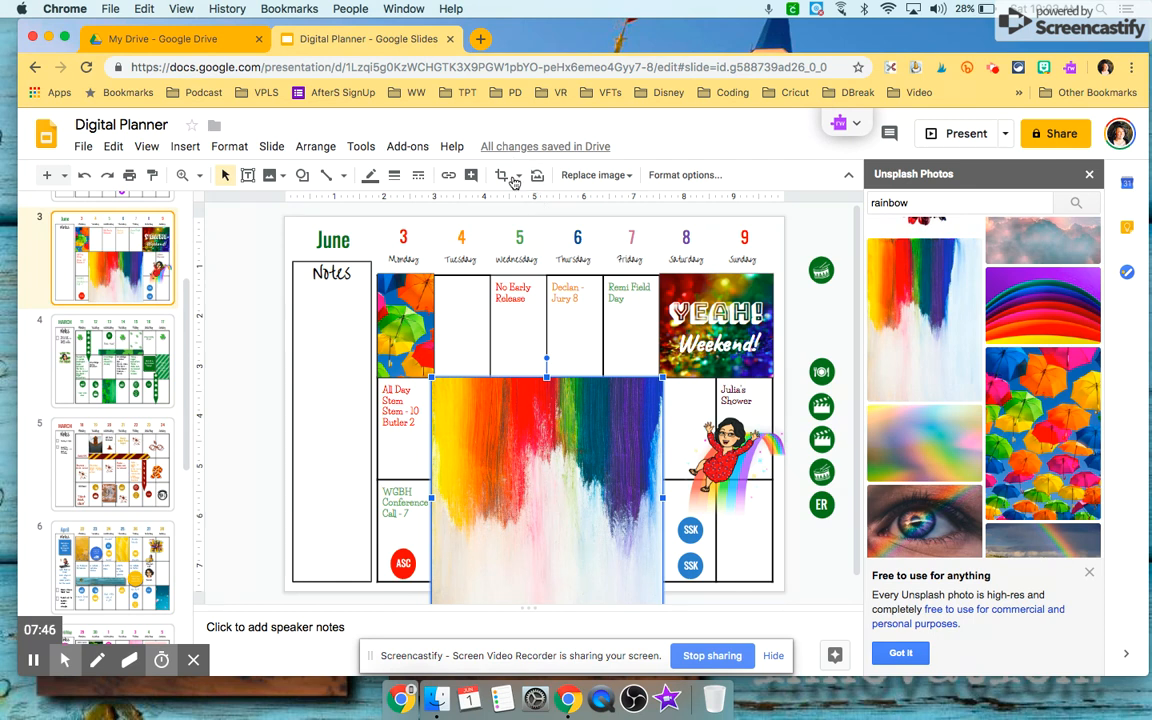
{"action": "left_click", "coordinate": [512, 175]}
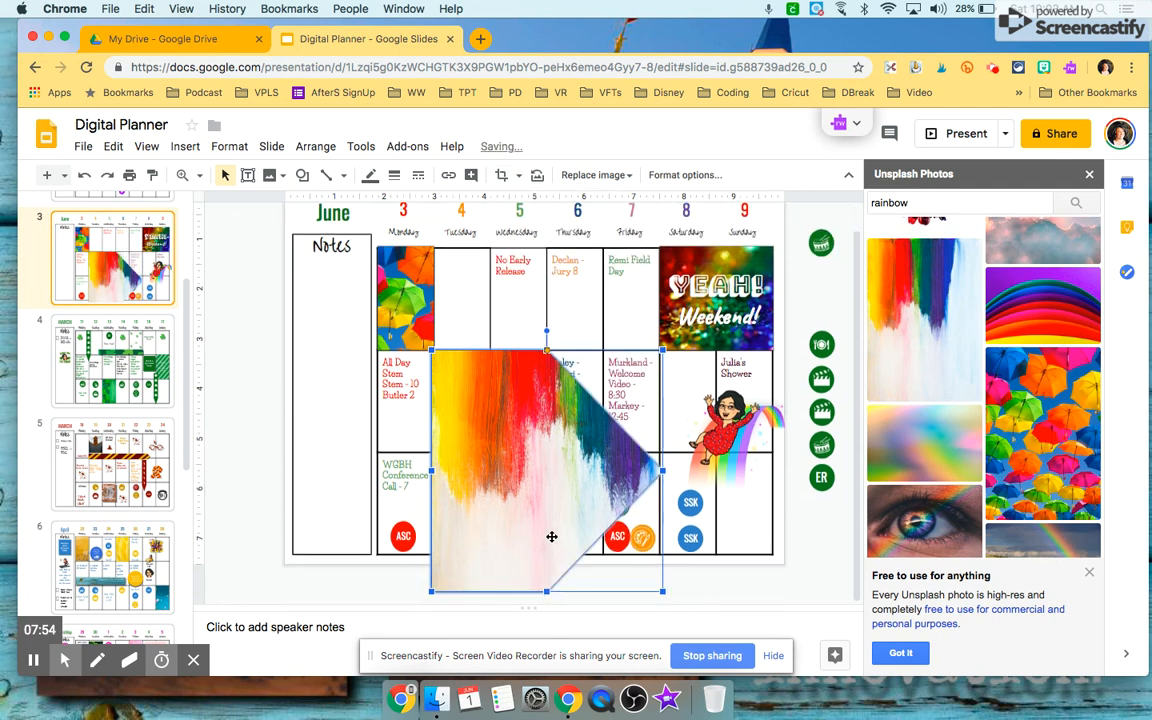
{"action": "left_click", "coordinate": [112, 360]}
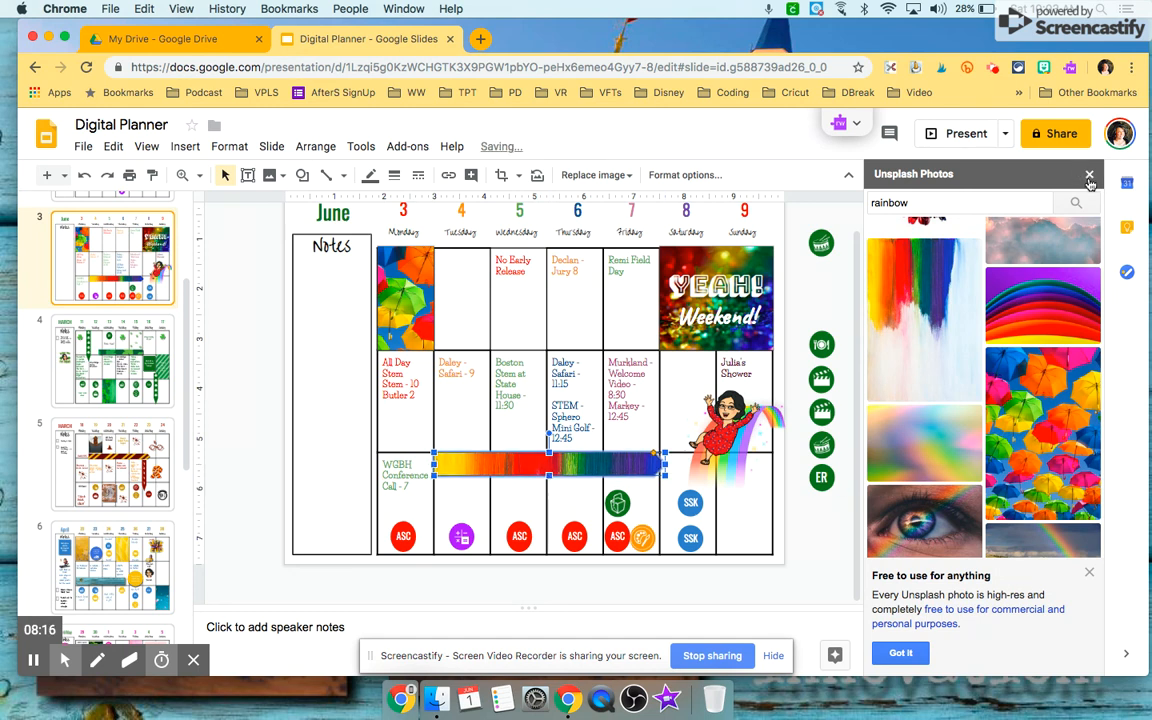
Enable a drop shadow on the rainbow arrow banner in Format options and adjust its angle
{"action": "left_click", "coordinate": [1090, 174]}
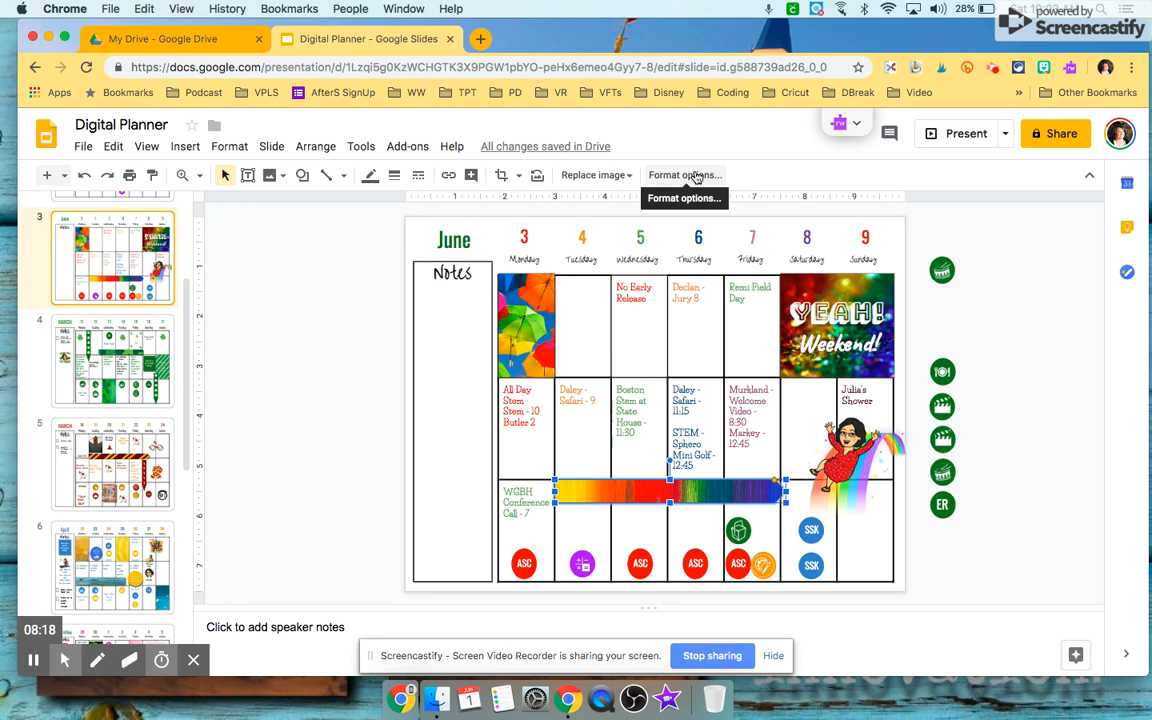
{"action": "left_click", "coordinate": [684, 175]}
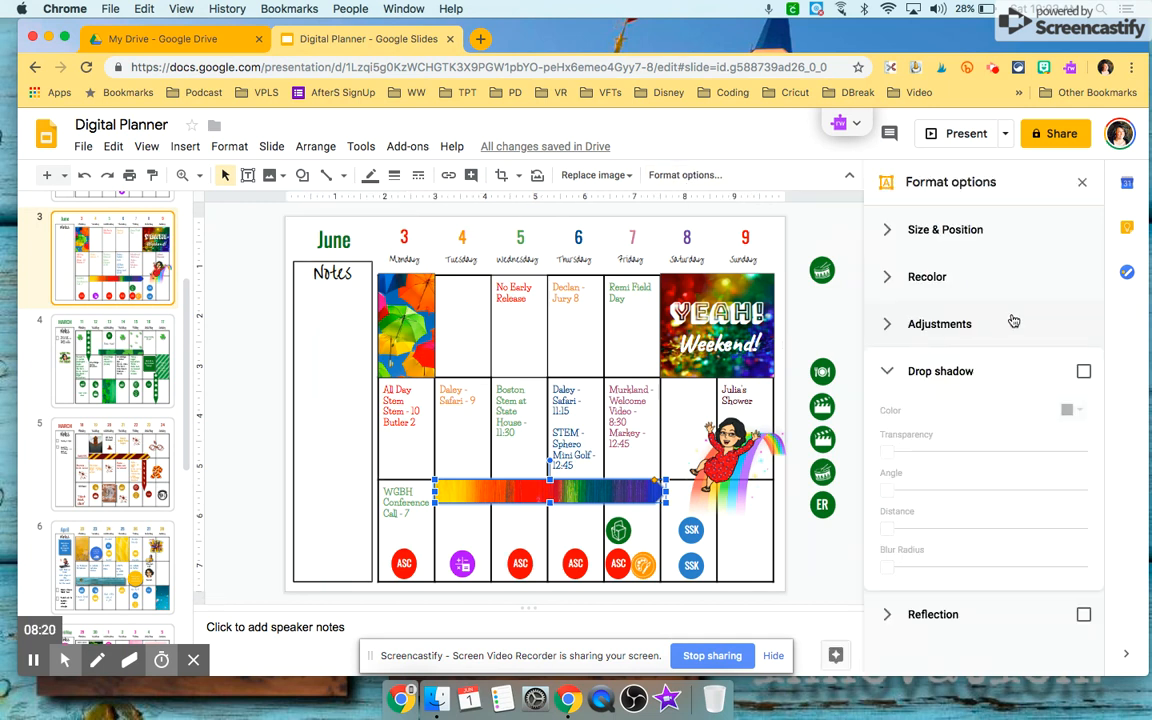
{"action": "left_click", "coordinate": [1084, 371]}
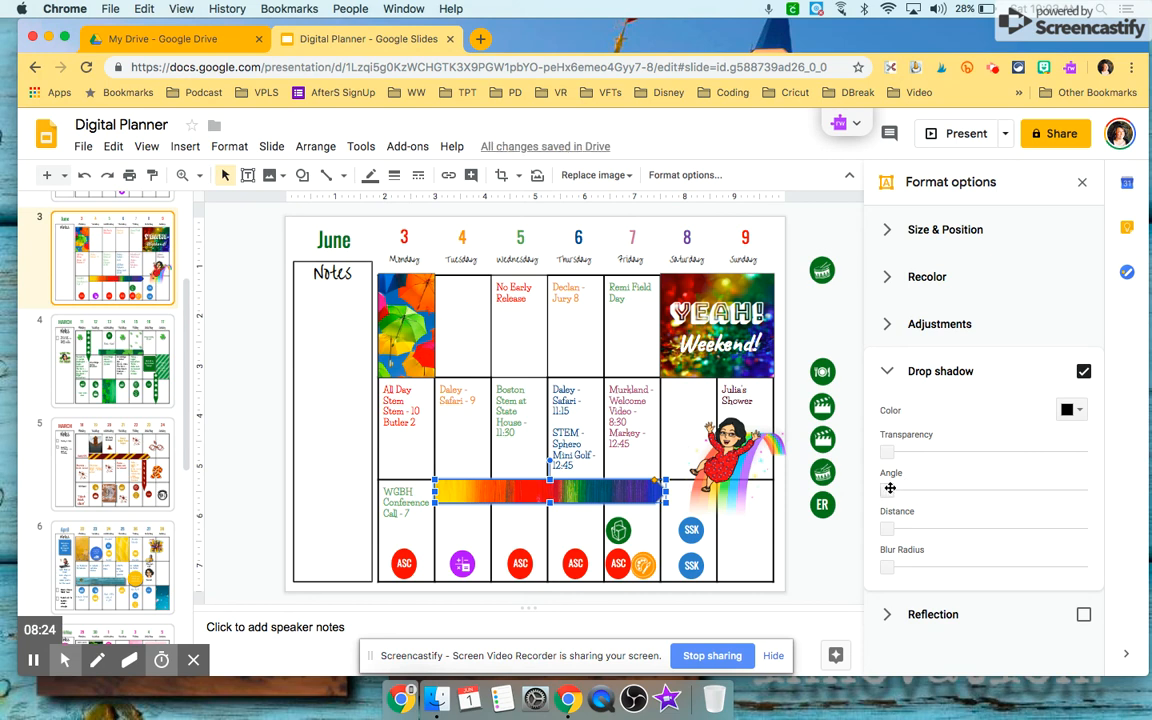
{"action": "left_click", "coordinate": [905, 490]}
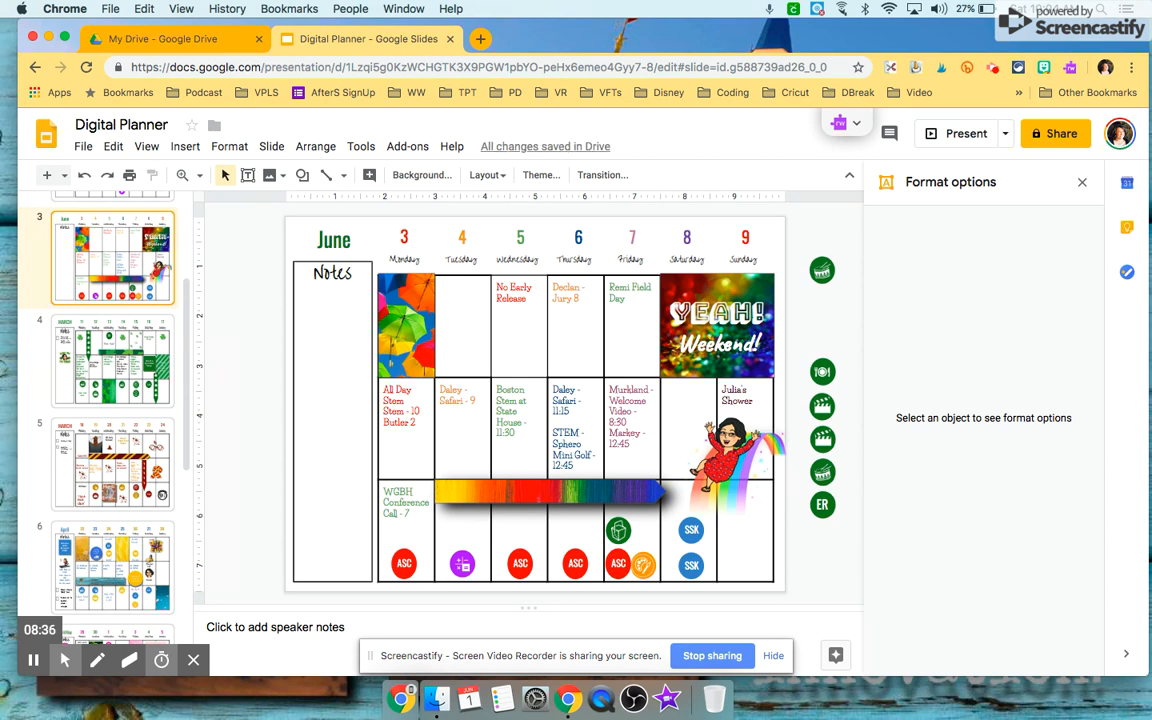
{"action": "left_click", "coordinate": [550, 490]}
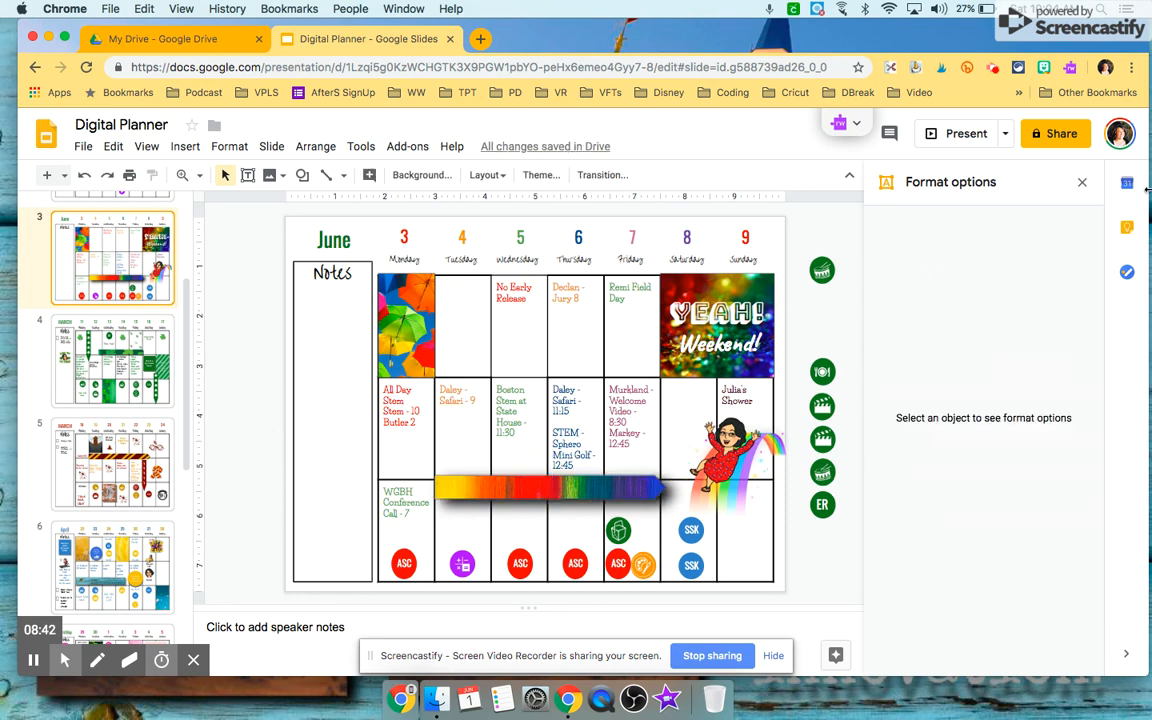
{"action": "left_click", "coordinate": [1081, 182]}
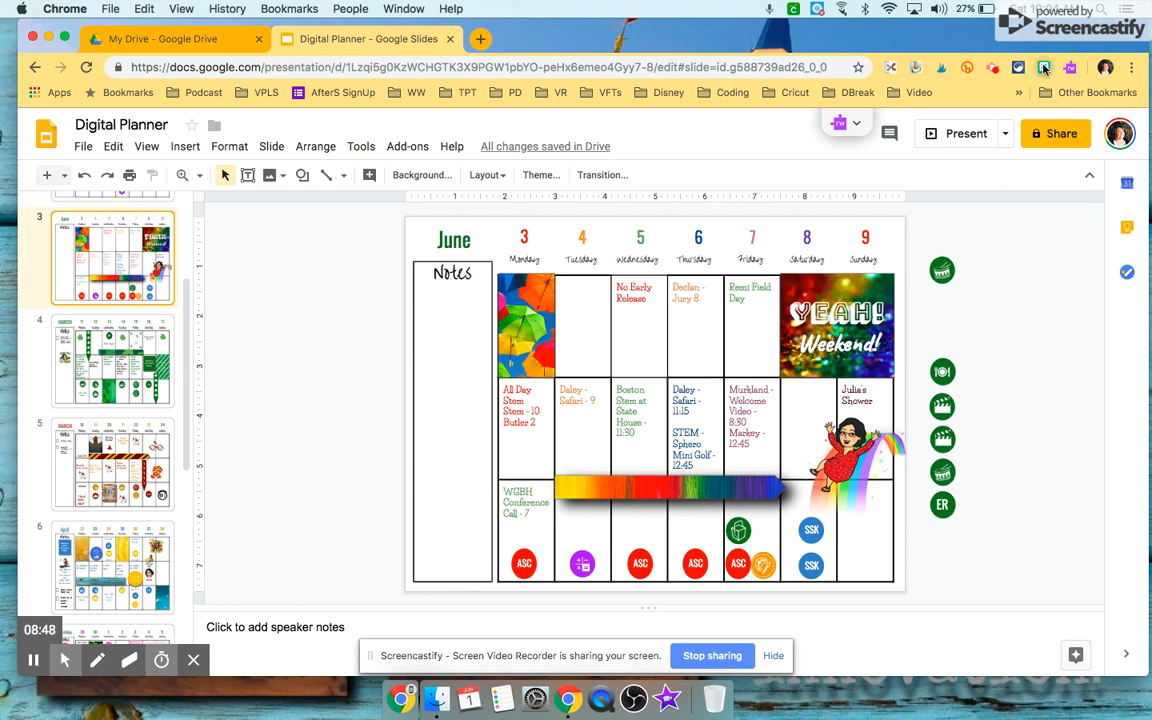
Search Bitmoji for 'rainbow', copy the hearts Bitmoji and place it in the Tuesday 4 cell
{"action": "left_click", "coordinate": [1069, 67]}
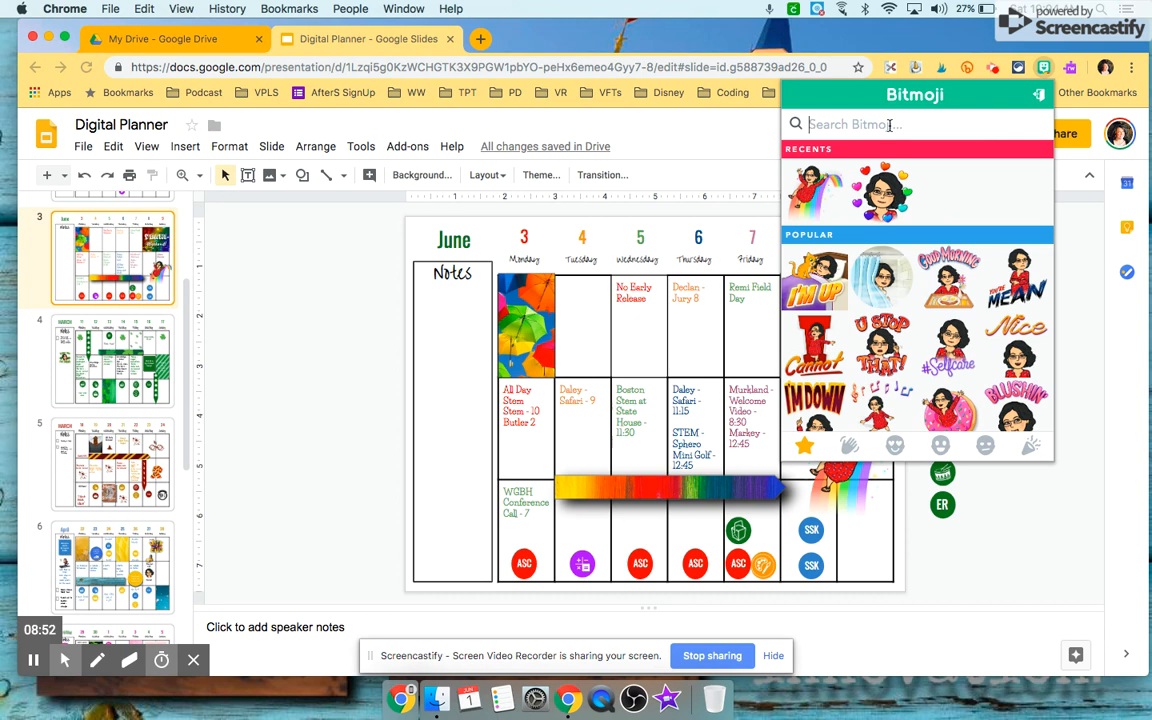
{"action": "type", "text": "rainbow"}
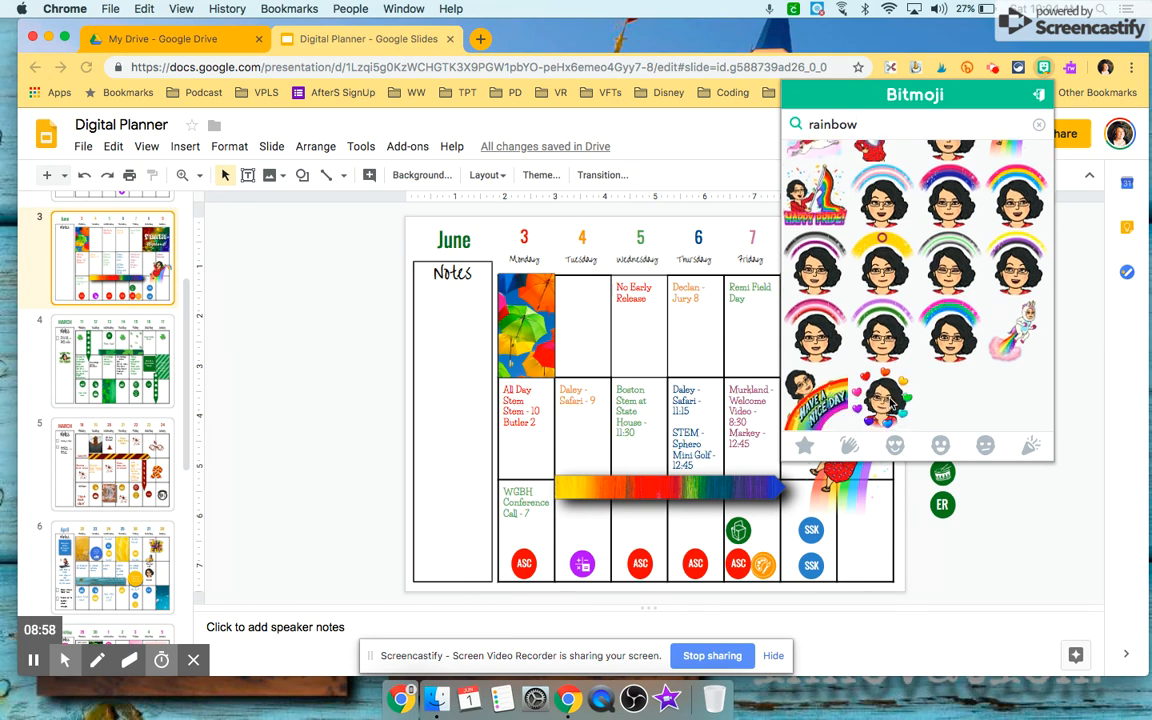
{"action": "right_click", "coordinate": [880, 405]}
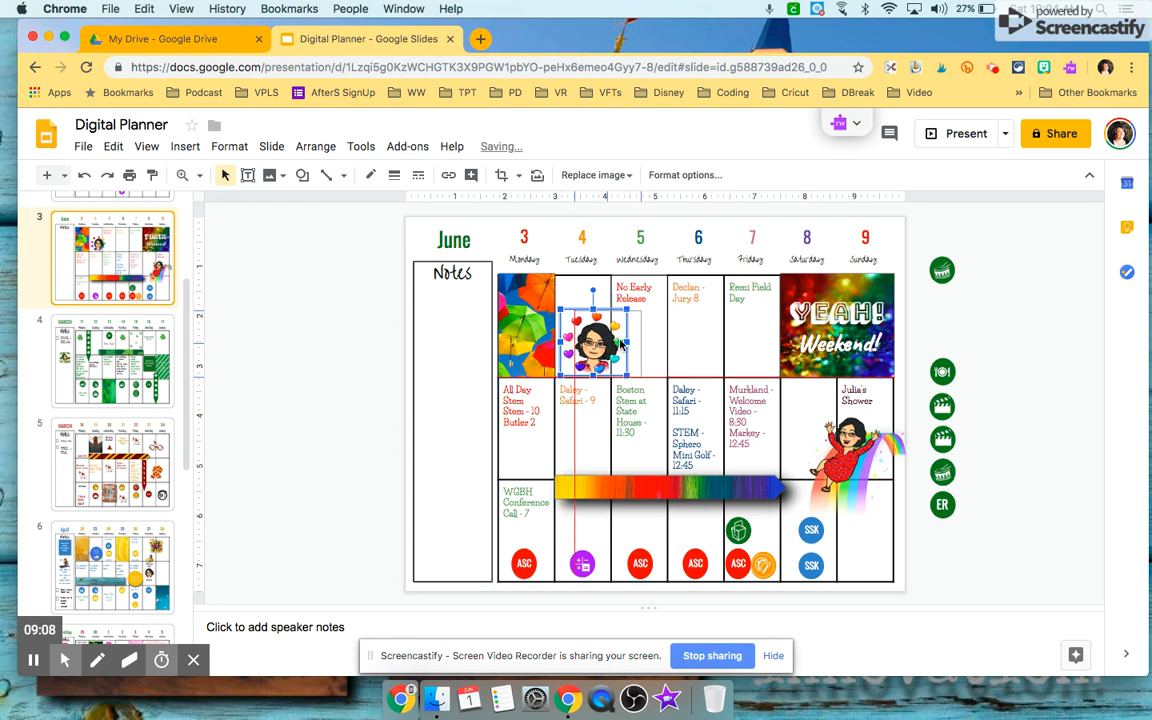
{"action": "left_click_drag", "start_coordinate": [590, 340], "coordinate": [610, 335]}
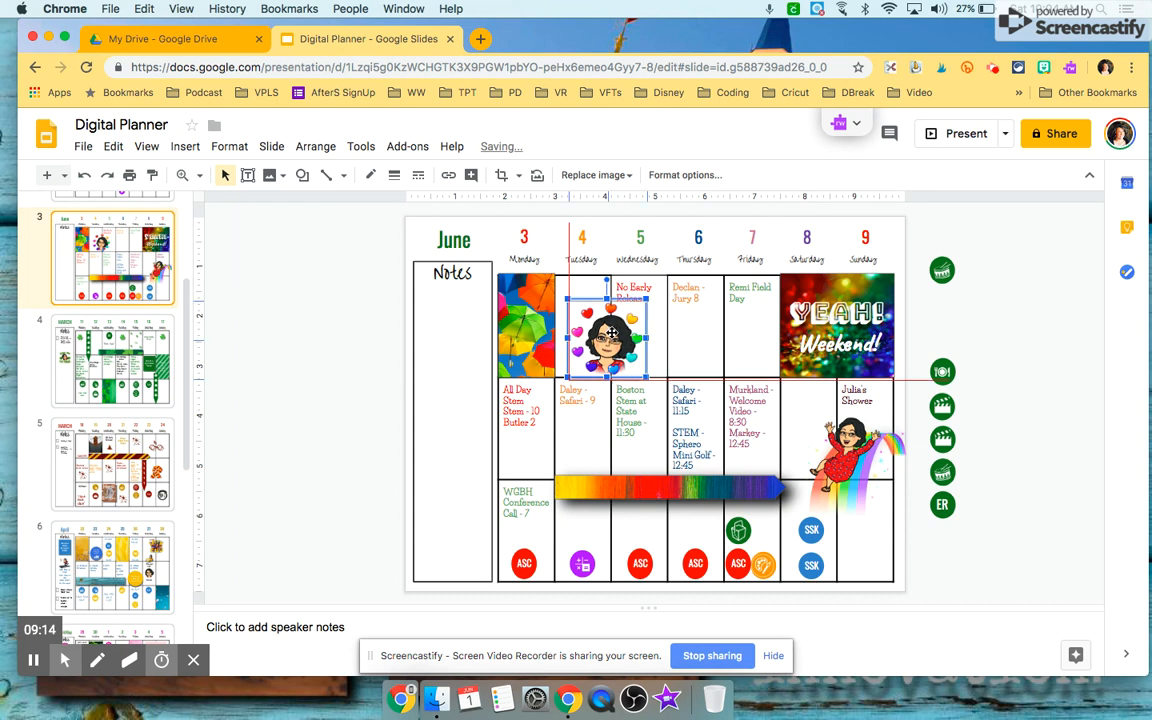
{"action": "left_click", "coordinate": [347, 344]}
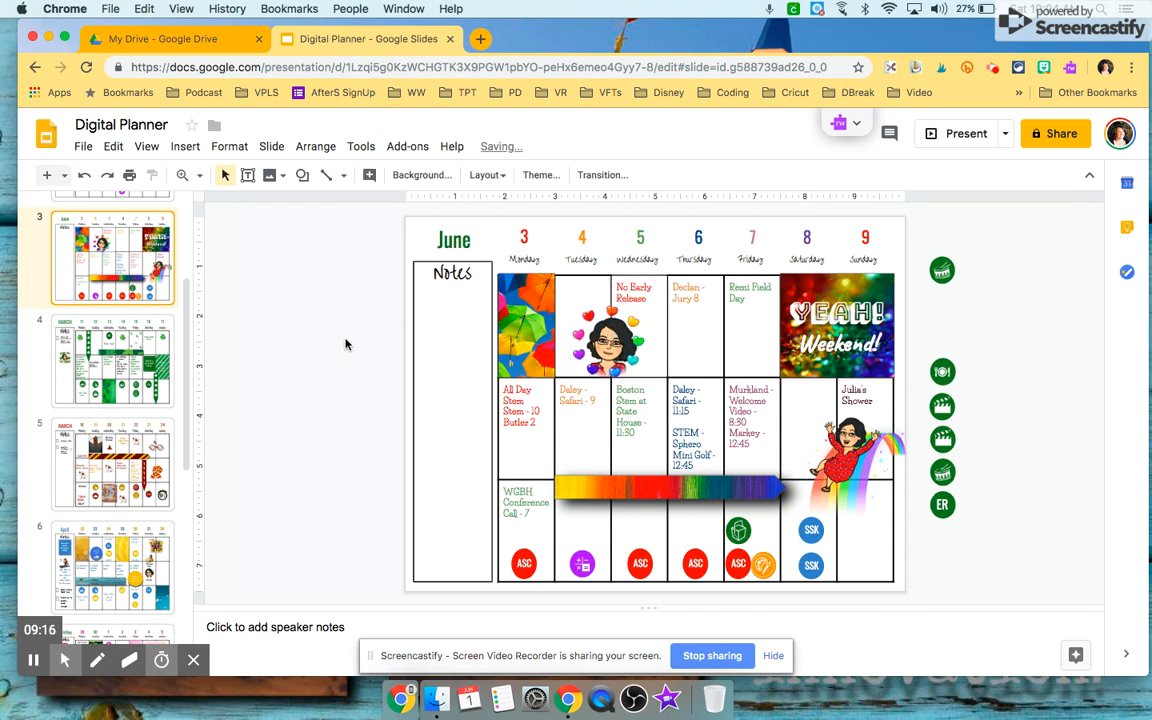
{"action": "mouse_move", "coordinate": [448, 330]}
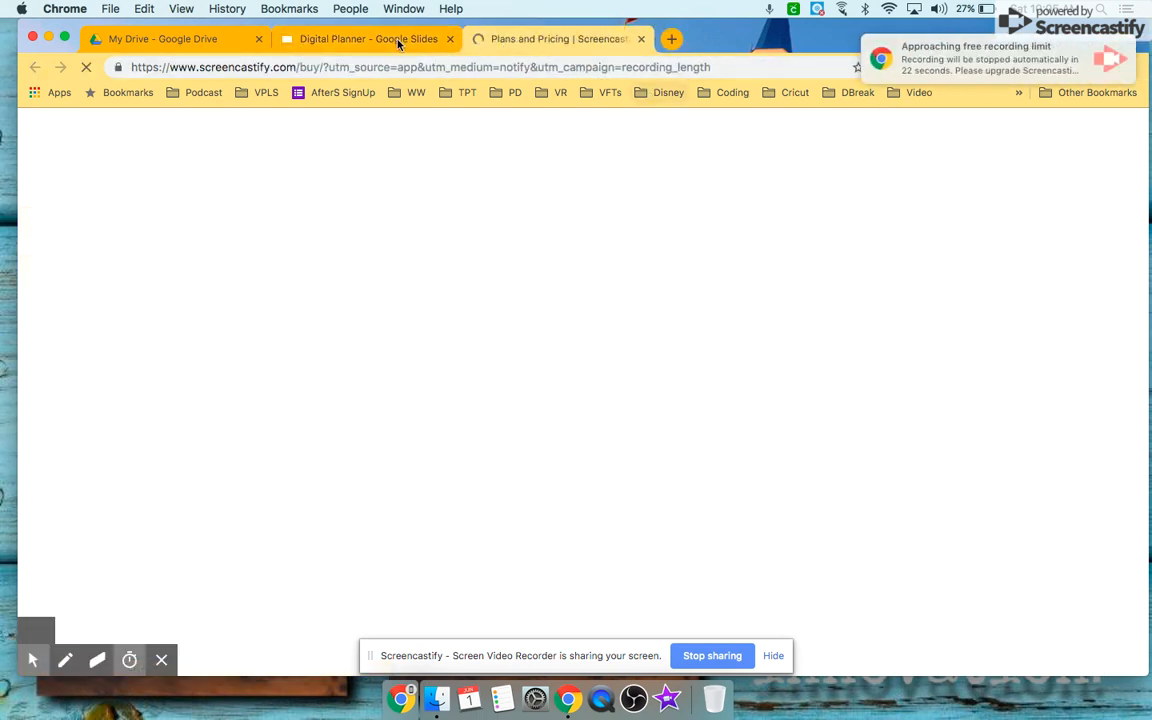
Switch from the Screencastify pricing tab back to the Digital Planner presentation tab
{"action": "left_click", "coordinate": [368, 38]}
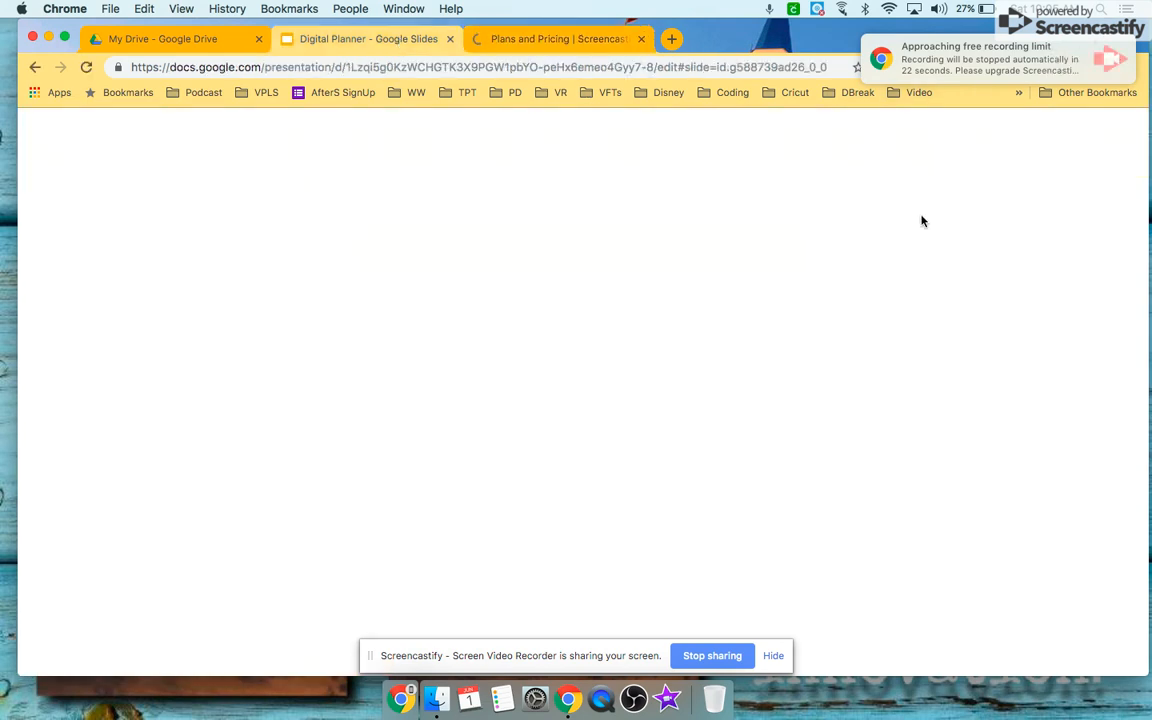